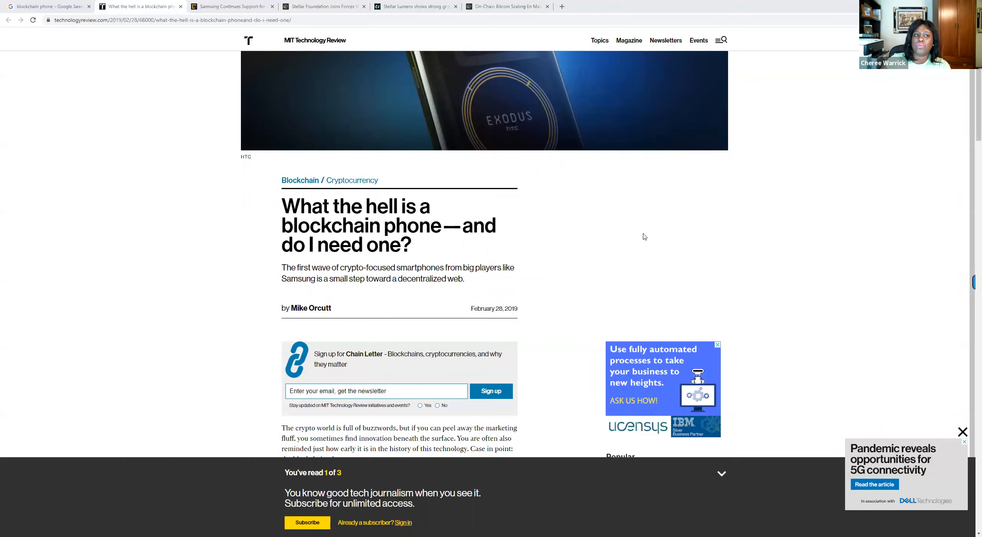
{"action": "mouse_move", "coordinate": [451, 260]}
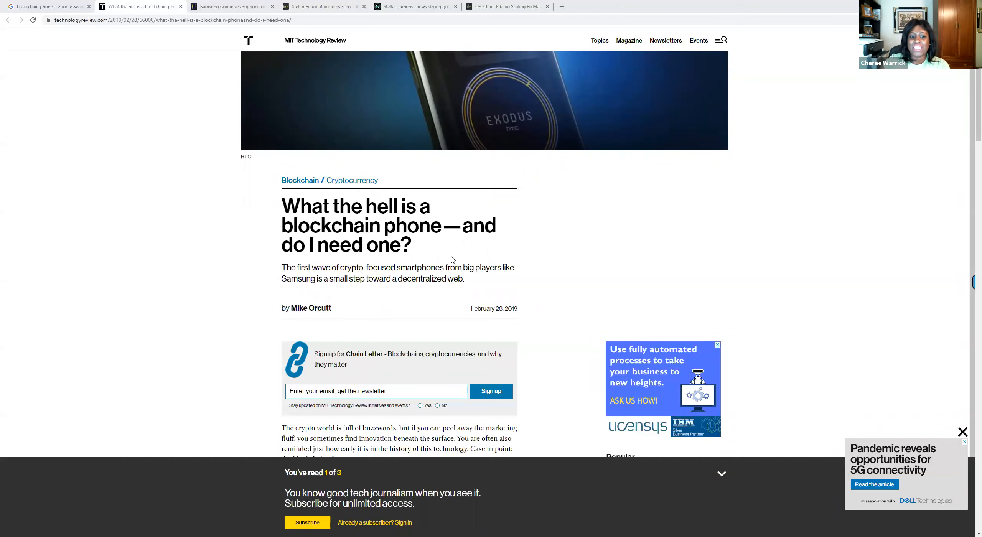
{"action": "mouse_move", "coordinate": [557, 247]}
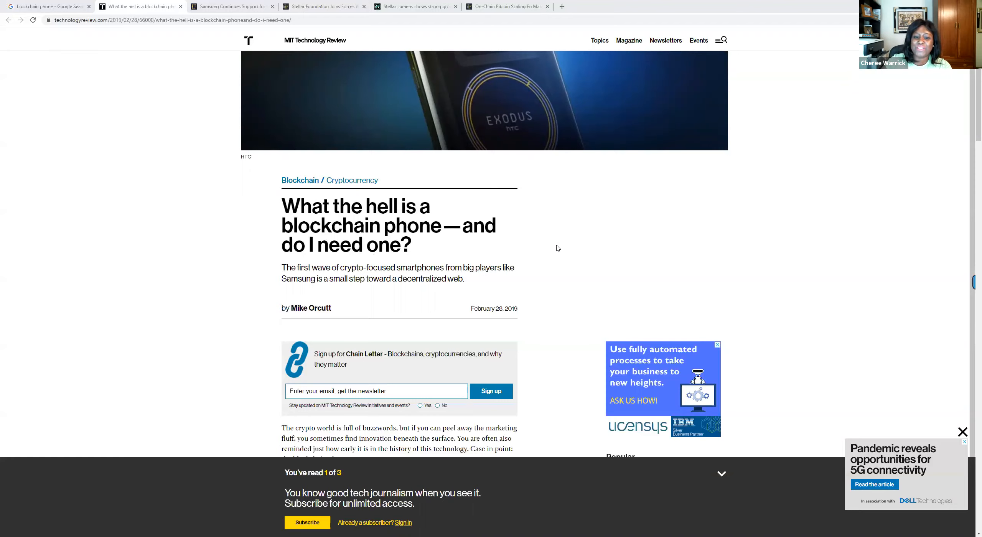
- Scroll the MIT Technology Review article to the highlighted decentralized web, key security and HTC social key recovery passages
{"action": "scroll", "scroll_direction": "down", "scroll_amount": 3}
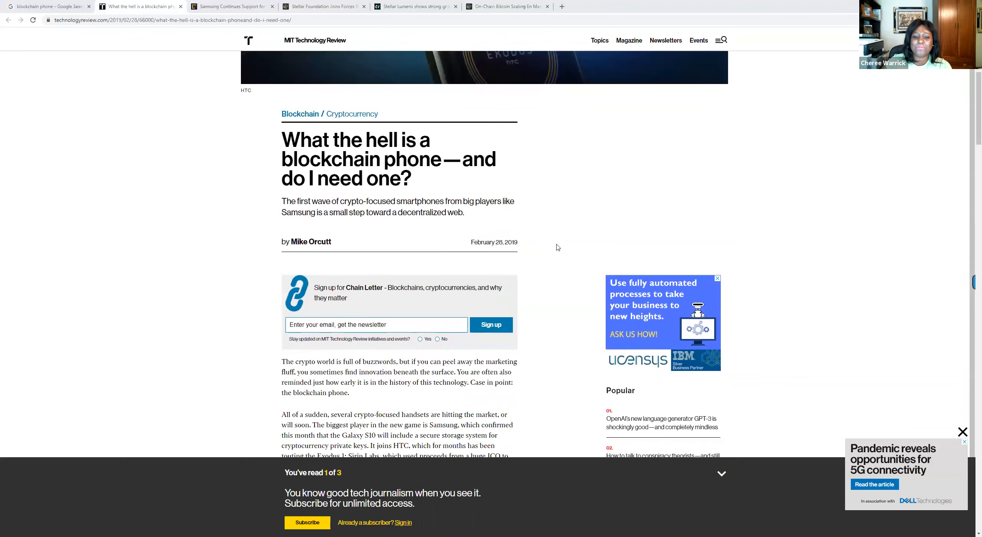
{"action": "scroll", "scroll_direction": "down", "scroll_amount": 3}
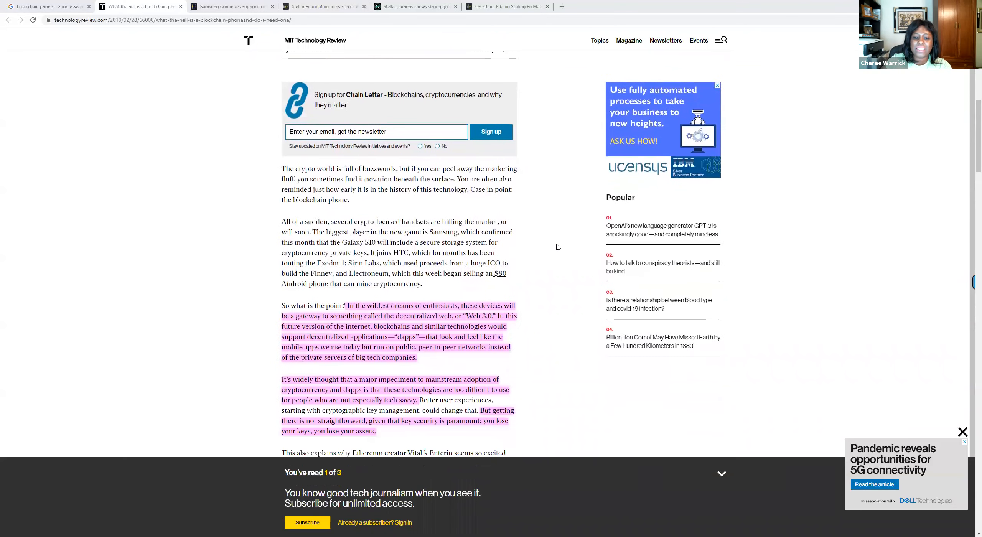
{"action": "scroll", "scroll_direction": "down", "scroll_amount": 3}
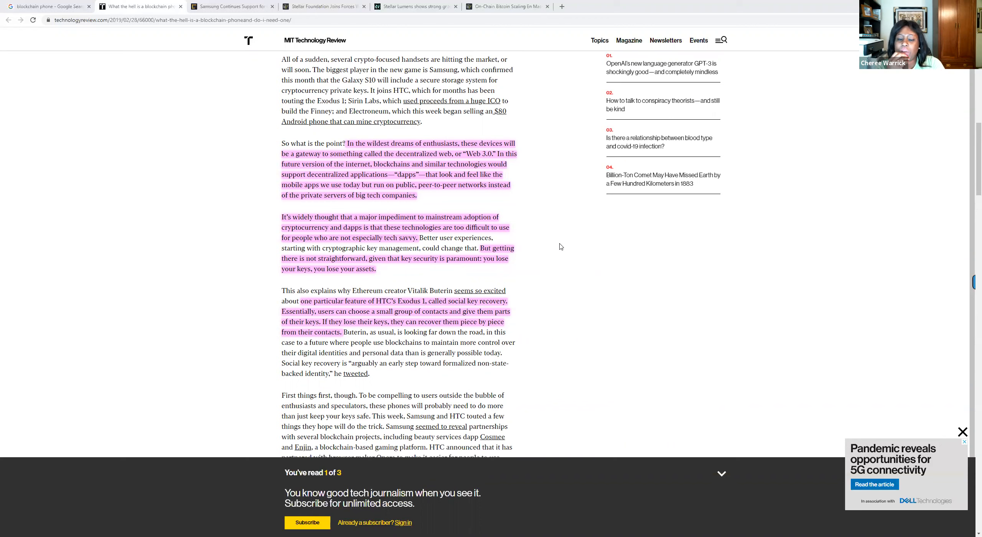
{"action": "mouse_move", "coordinate": [464, 195]}
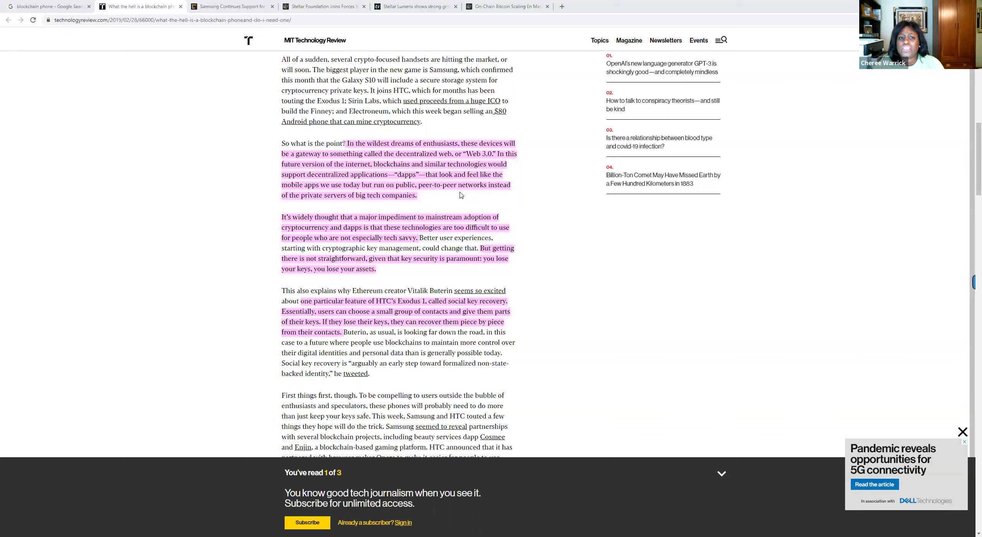
{"action": "mouse_move", "coordinate": [460, 209]}
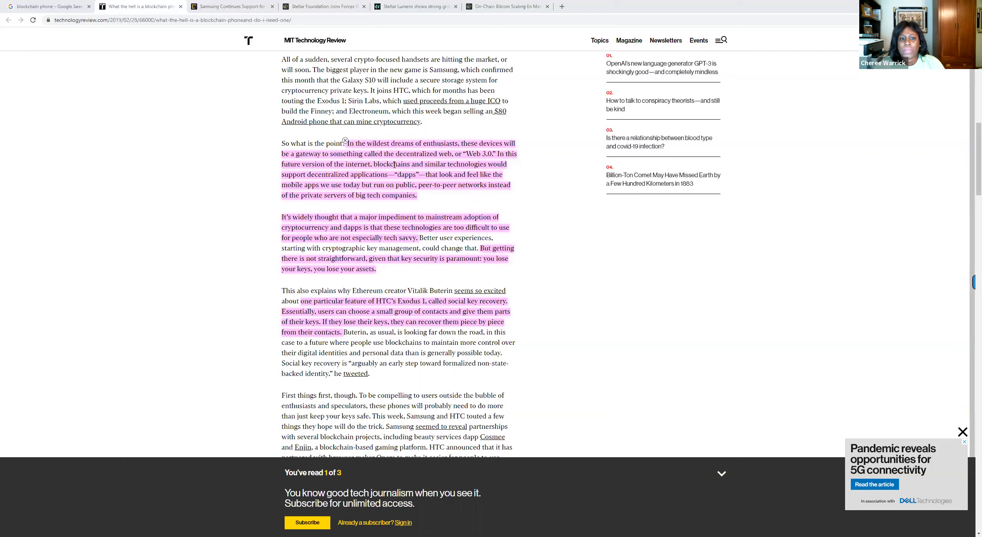
{"action": "mouse_move", "coordinate": [438, 164]}
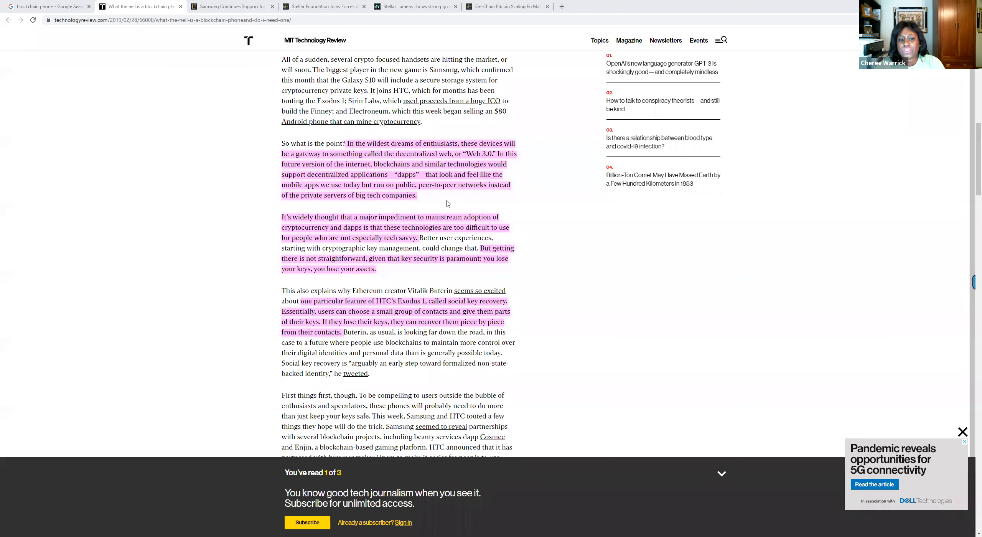
{"action": "scroll", "scroll_direction": "down", "scroll_amount": 3}
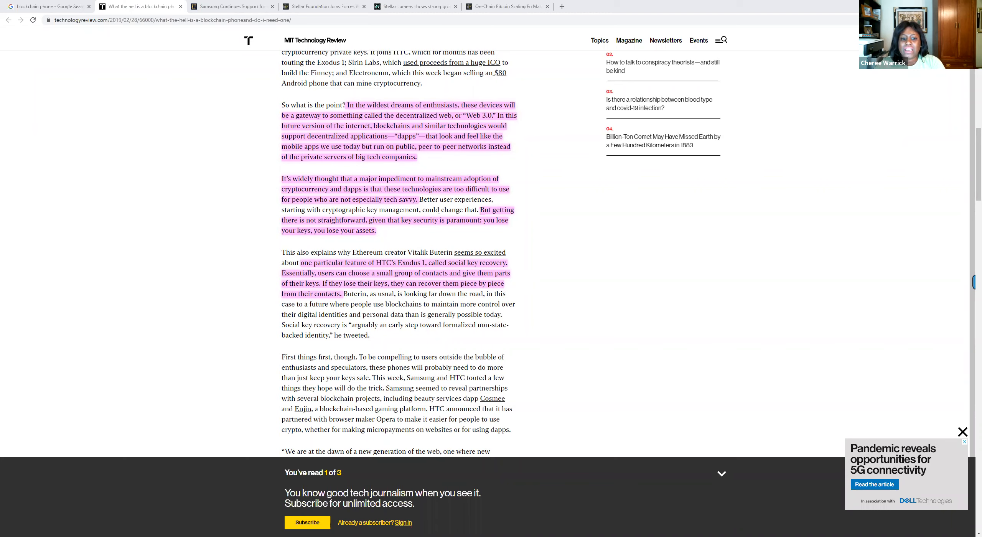
{"action": "mouse_move", "coordinate": [430, 240]}
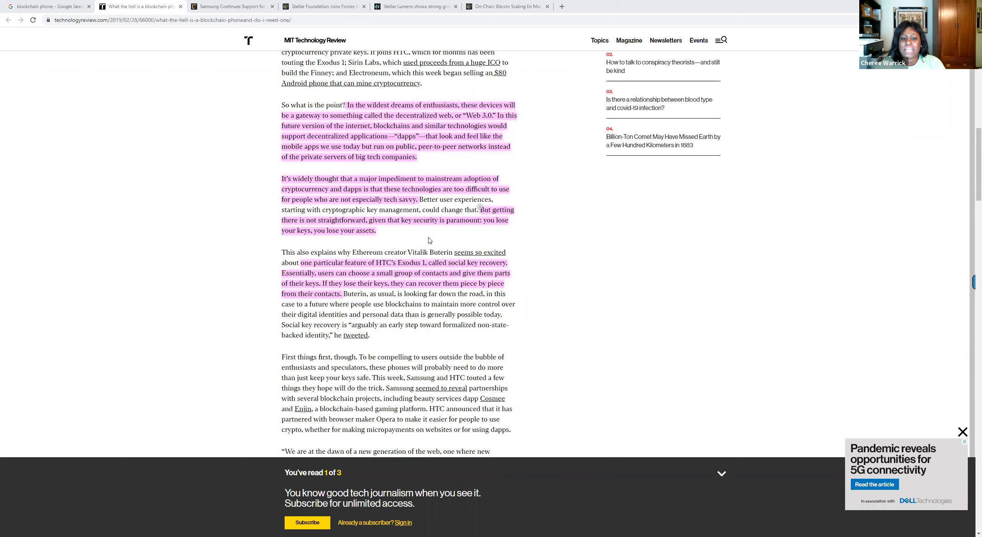
{"action": "mouse_move", "coordinate": [429, 238]}
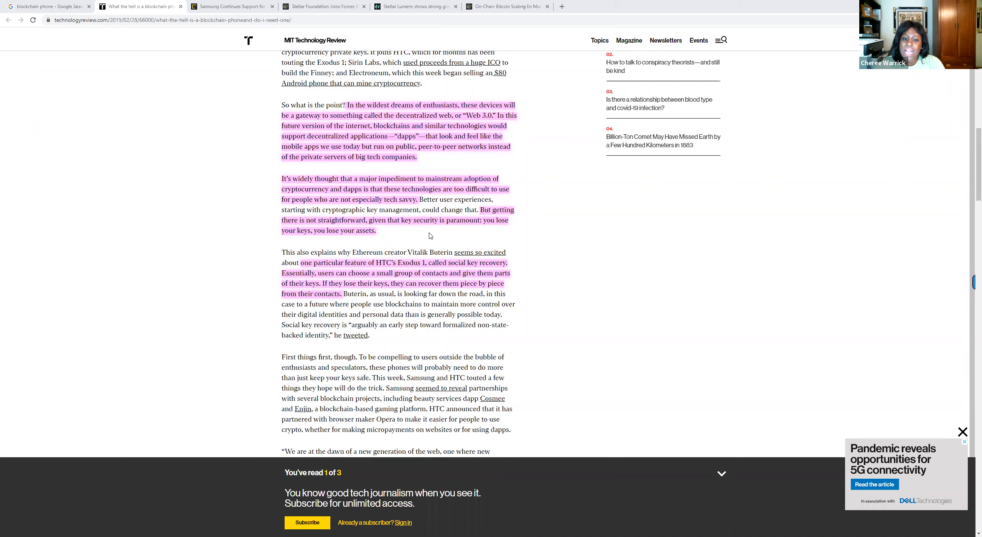
{"action": "mouse_move", "coordinate": [415, 302]}
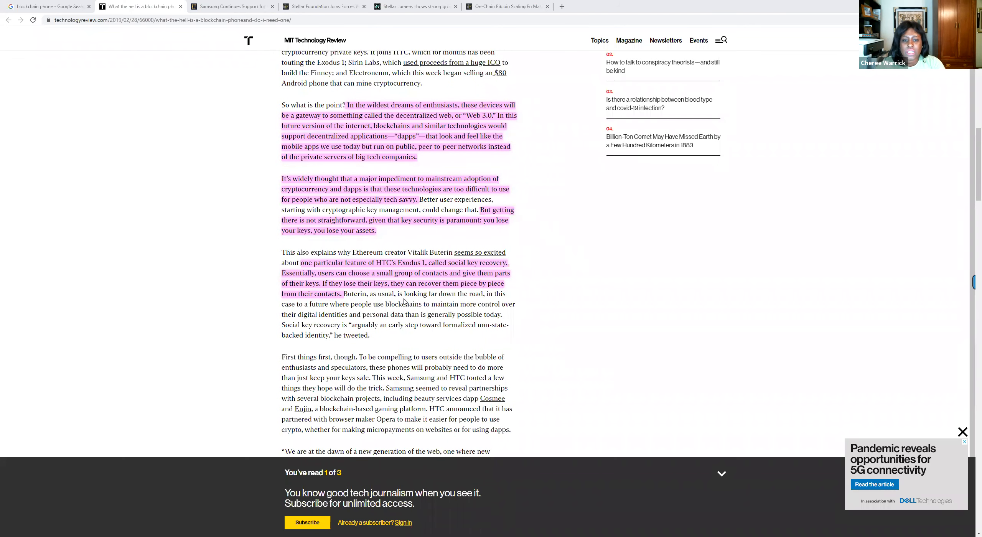
{"action": "mouse_move", "coordinate": [405, 303]}
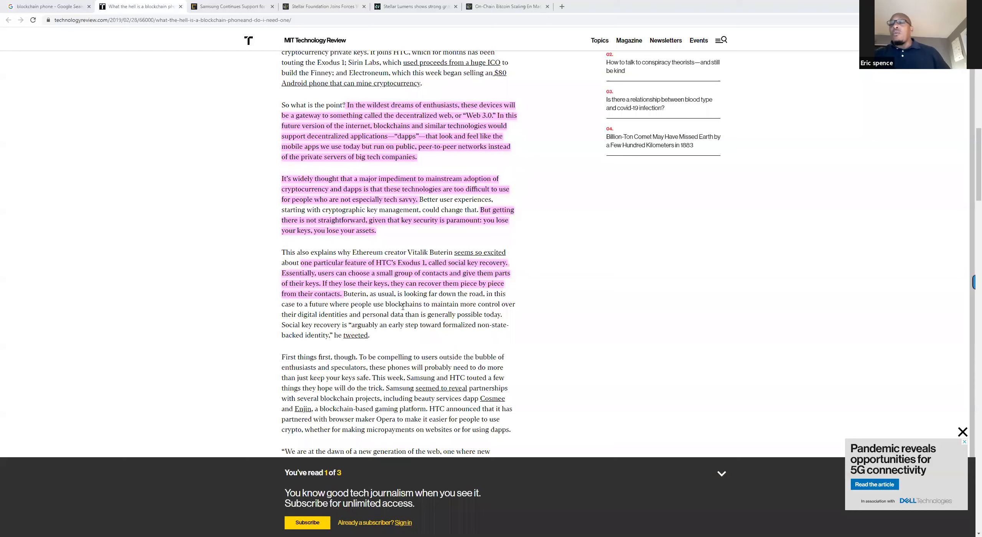
{"action": "mouse_move", "coordinate": [866, 137]}
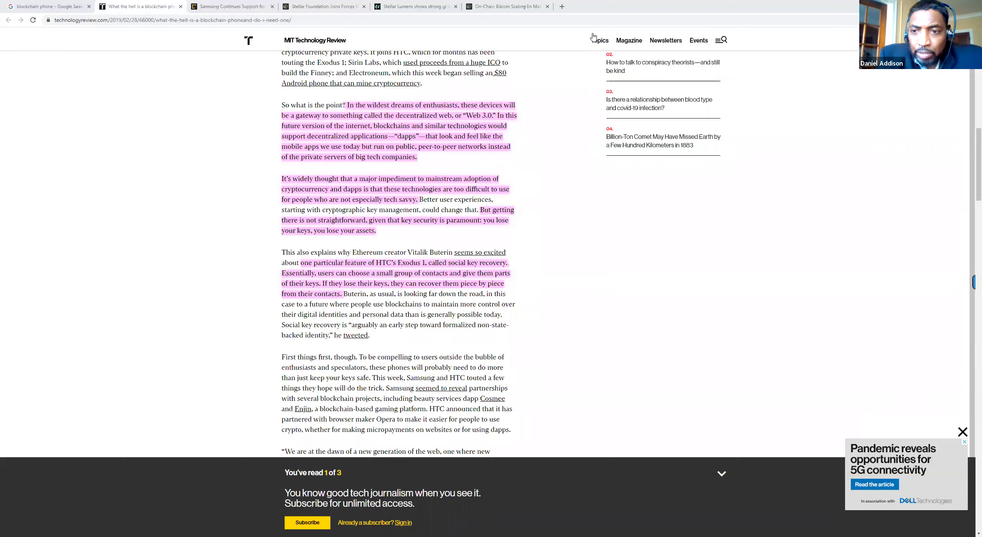
{"action": "mouse_move", "coordinate": [633, 78]}
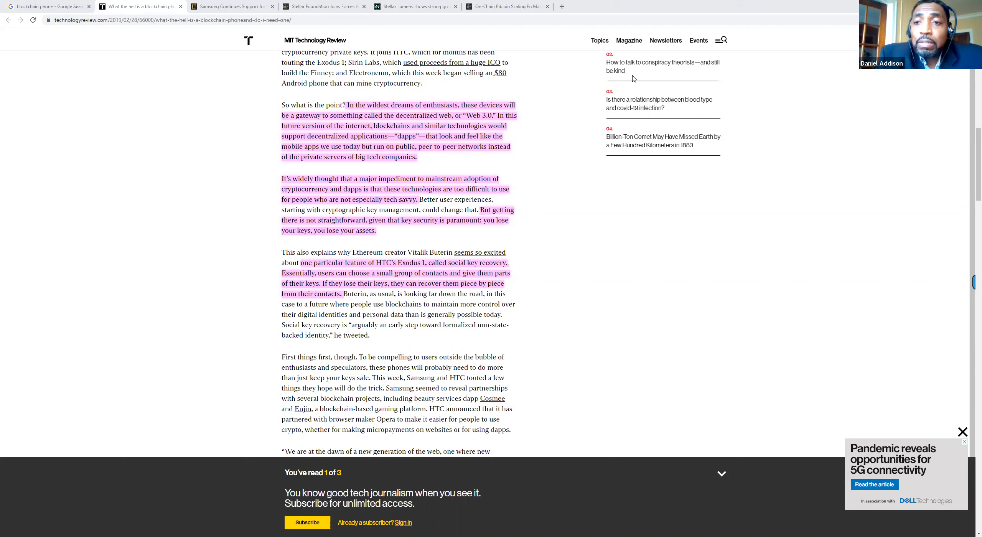
{"action": "mouse_move", "coordinate": [631, 71]}
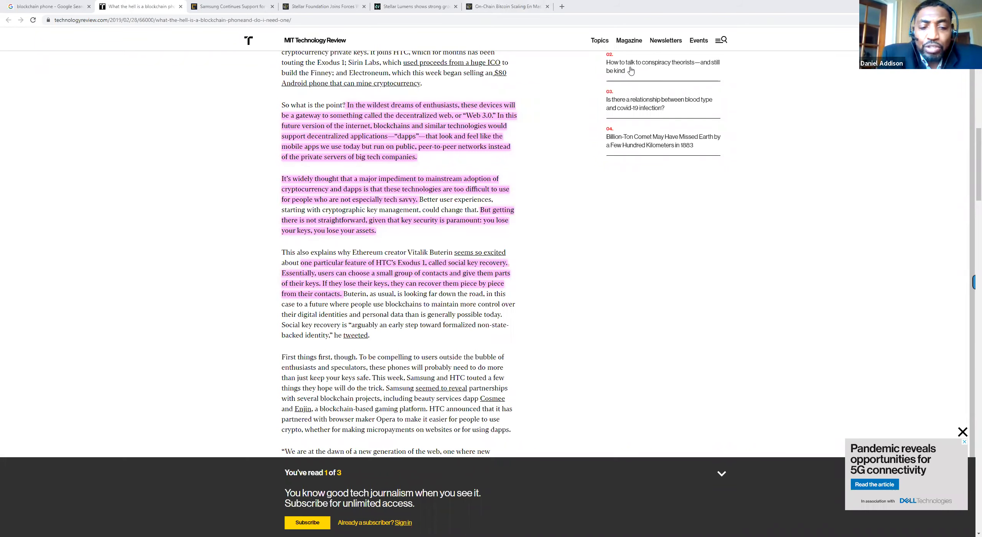
{"action": "mouse_move", "coordinate": [644, 334]}
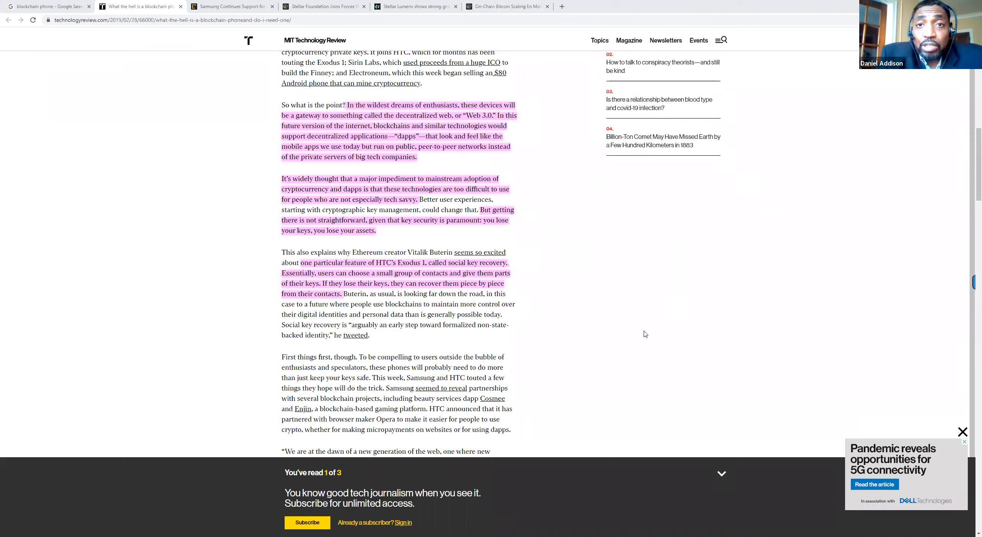
{"action": "mouse_move", "coordinate": [579, 333]}
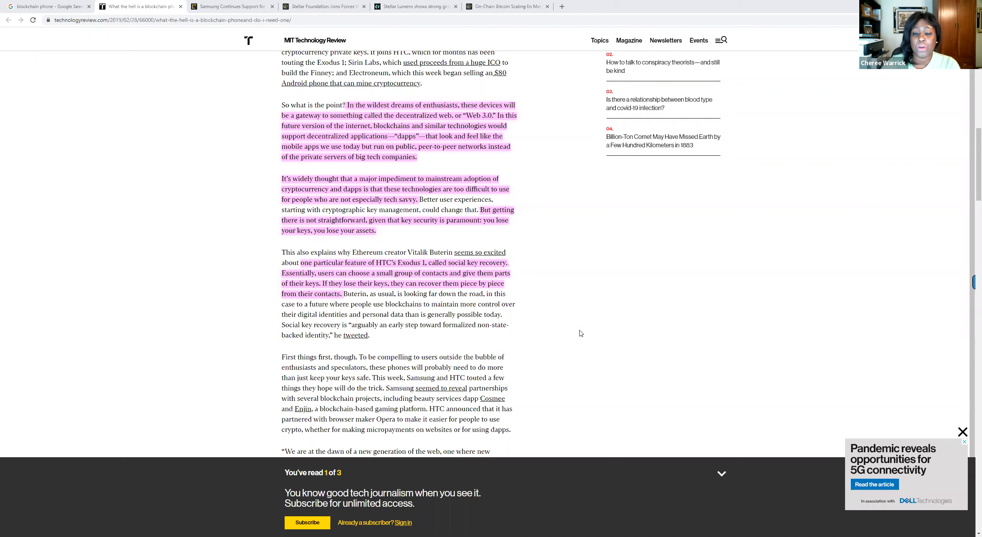
{"action": "mouse_move", "coordinate": [518, 132]}
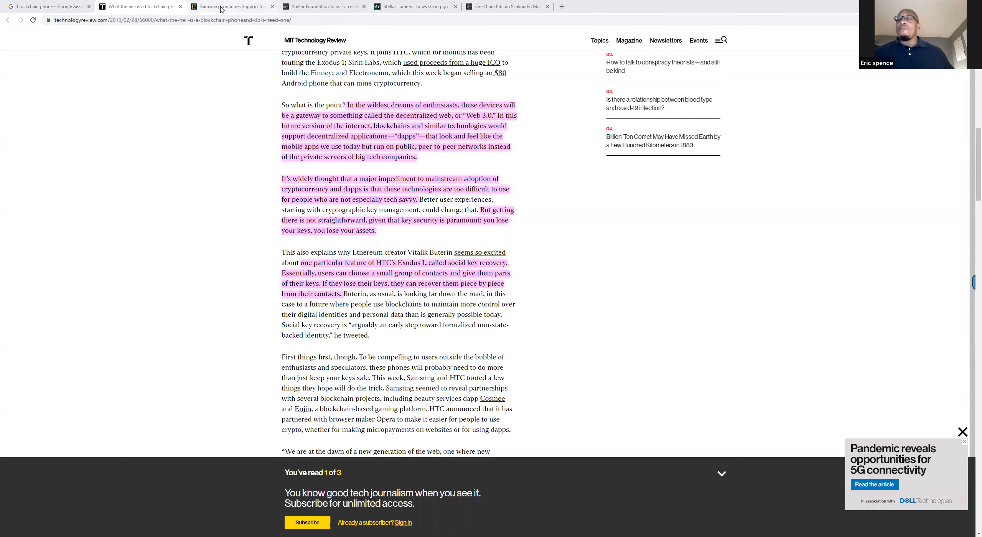
{"action": "left_click", "coordinate": [232, 6]}
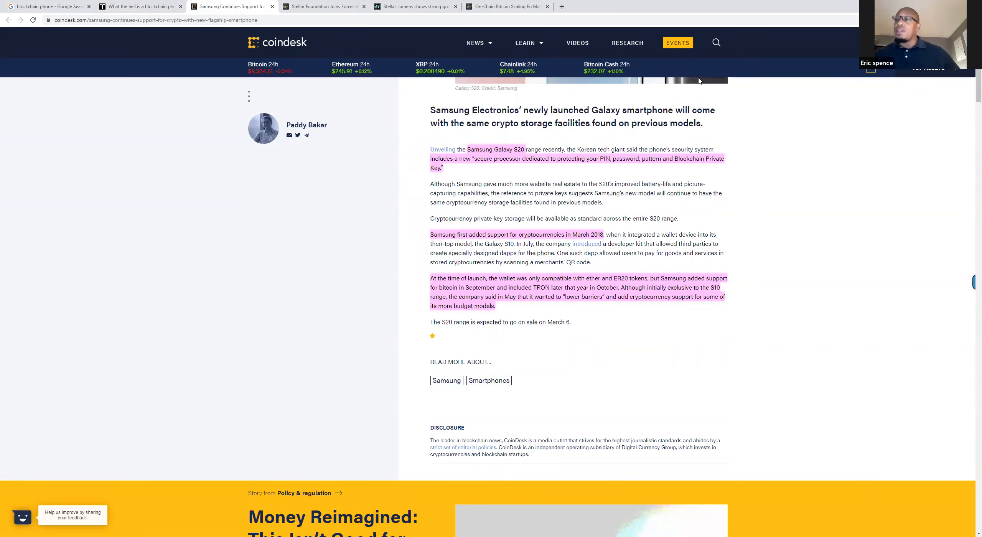
{"action": "mouse_move", "coordinate": [700, 92]}
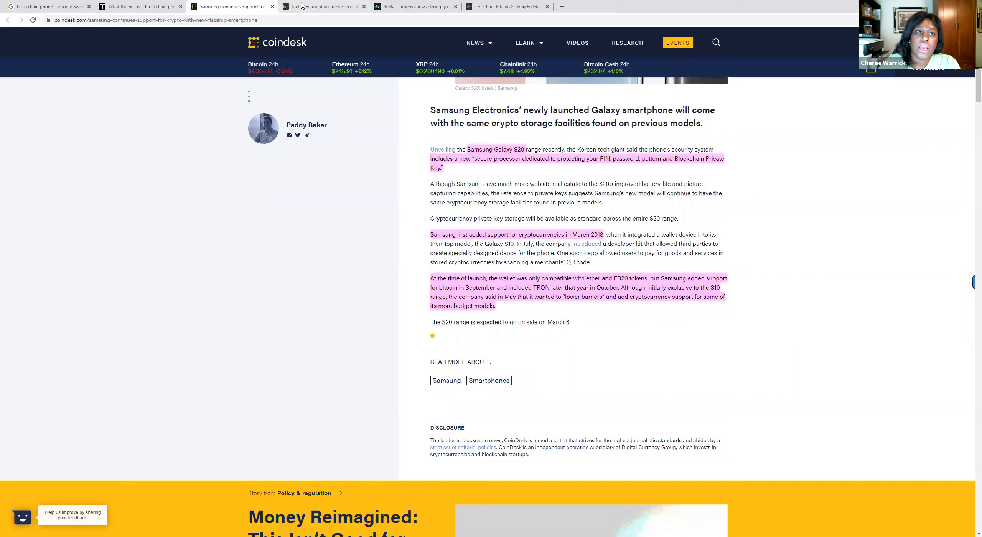
{"action": "left_click", "coordinate": [322, 6]}
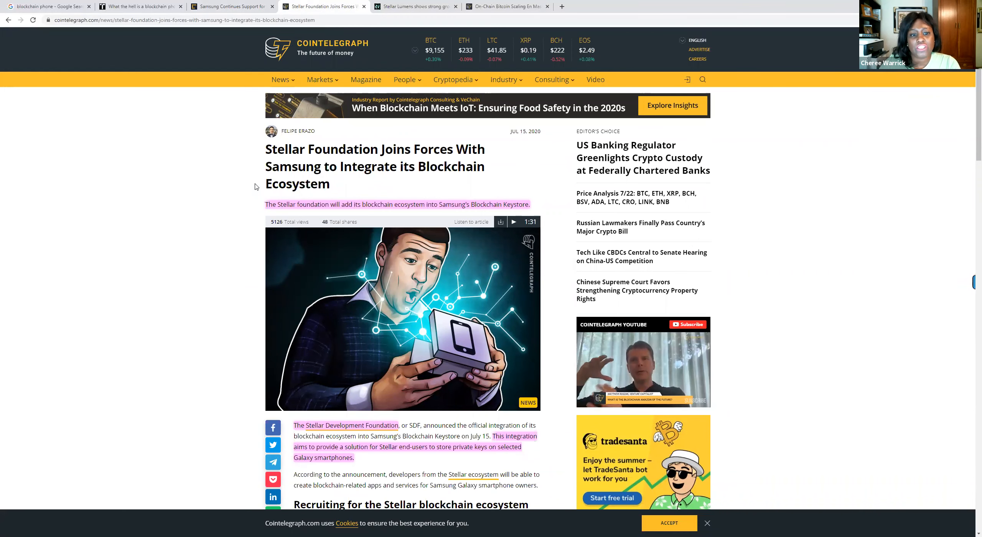
{"action": "scroll", "scroll_direction": "down", "scroll_amount": 3}
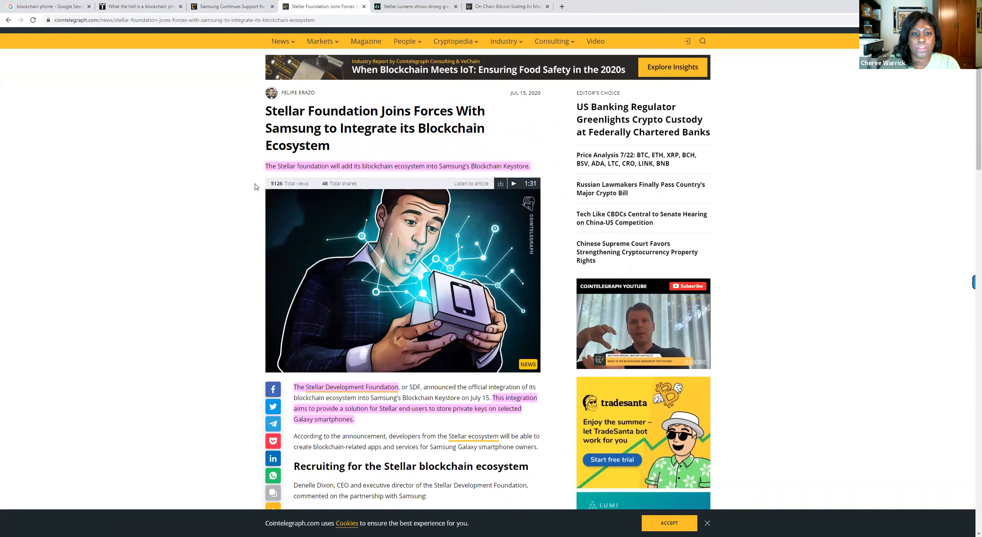
{"action": "scroll", "scroll_direction": "down", "scroll_amount": 3}
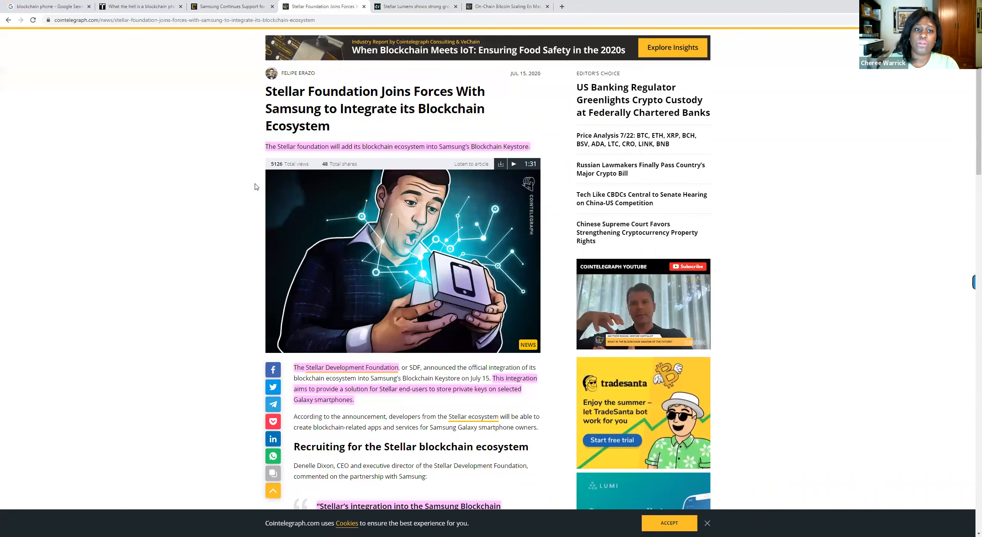
{"action": "scroll", "scroll_direction": "down", "scroll_amount": 3}
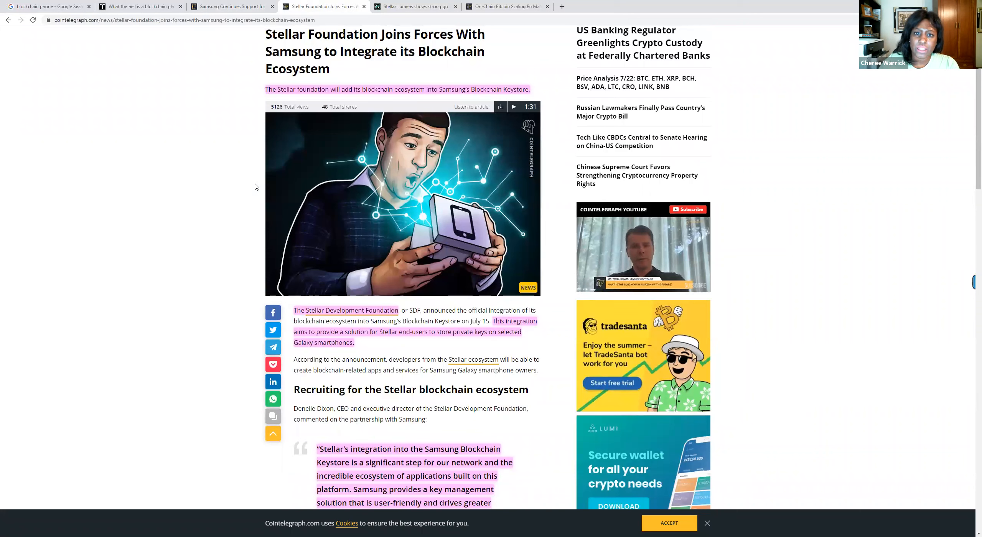
{"action": "mouse_move", "coordinate": [407, 101]}
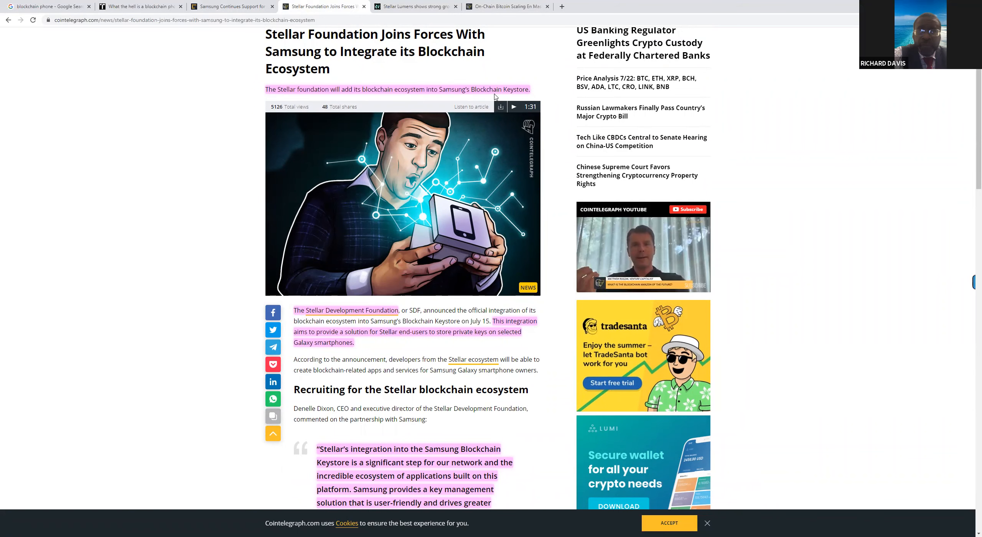
{"action": "scroll", "scroll_direction": "down", "scroll_amount": 3}
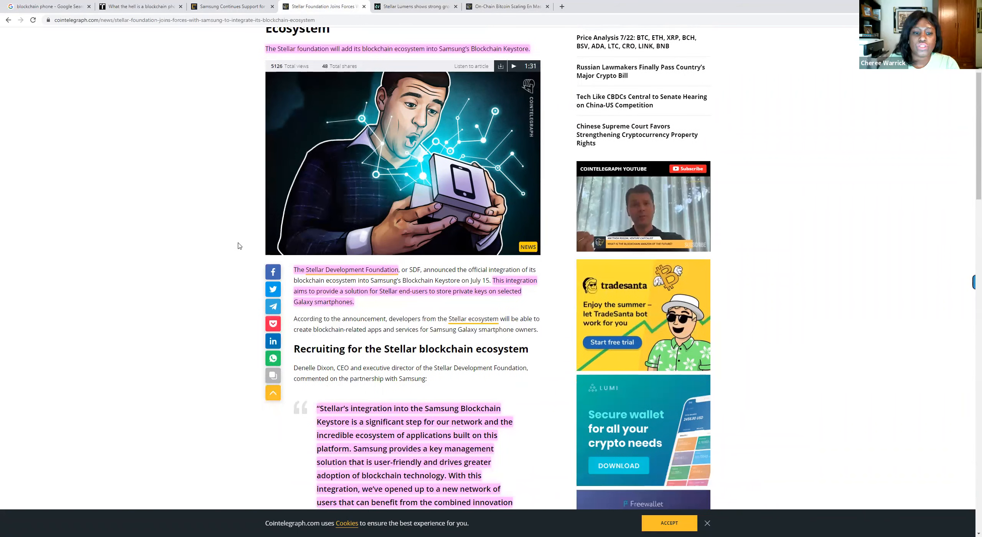
{"action": "scroll", "scroll_direction": "down", "scroll_amount": 3}
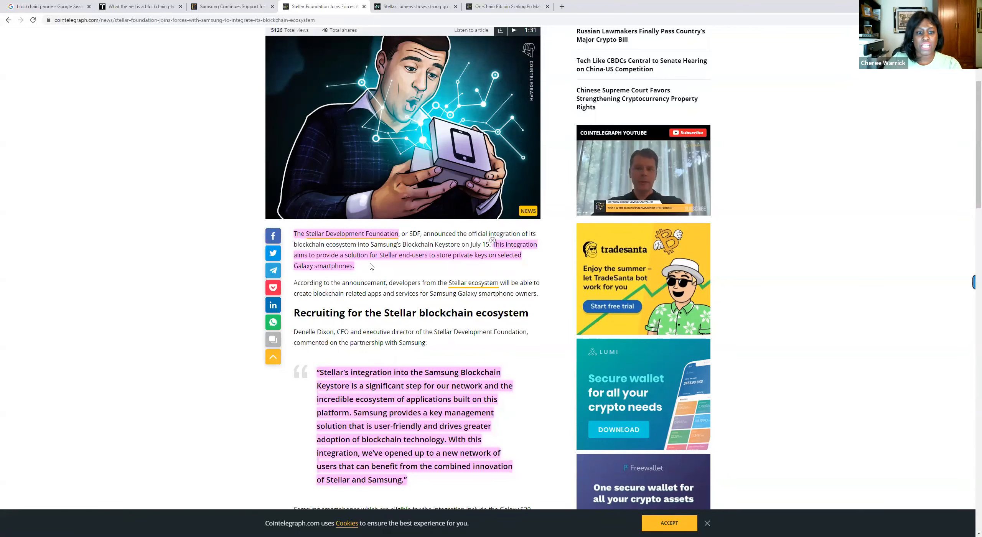
{"action": "mouse_move", "coordinate": [414, 272]}
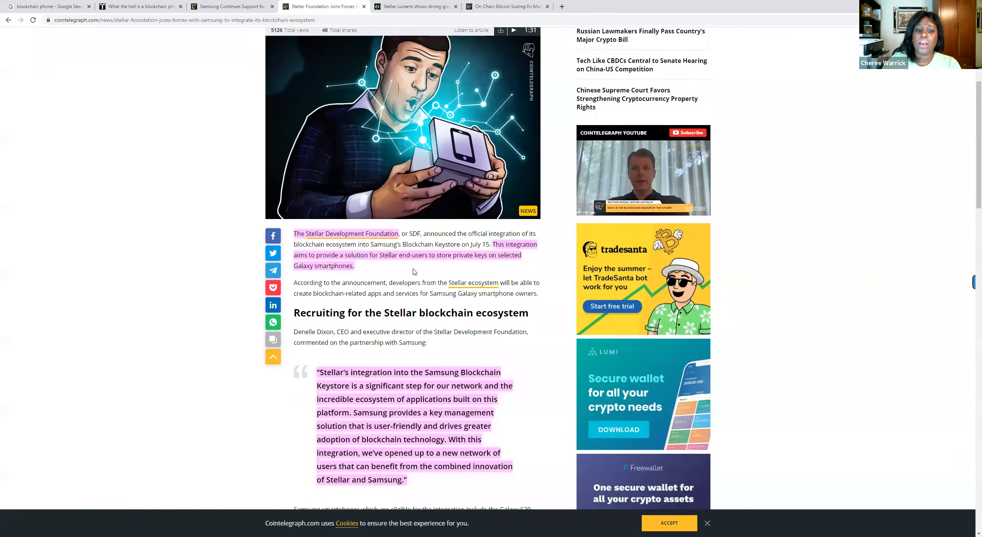
{"action": "mouse_move", "coordinate": [490, 270]}
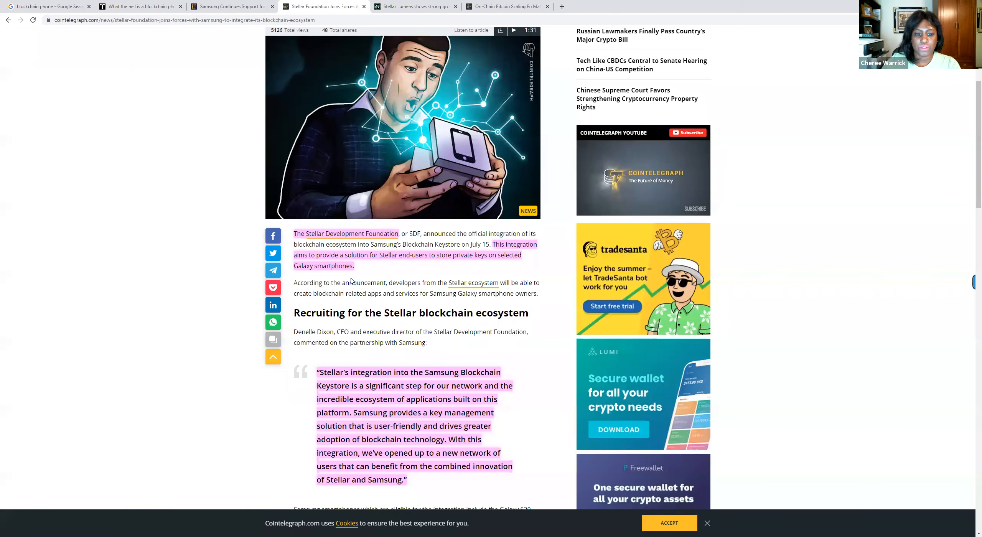
- Scroll to the full Samsung Blockchain Keystore quote and the eligible Galaxy models and SatoshiPay paragraphs
{"action": "scroll", "scroll_direction": "down", "scroll_amount": 3}
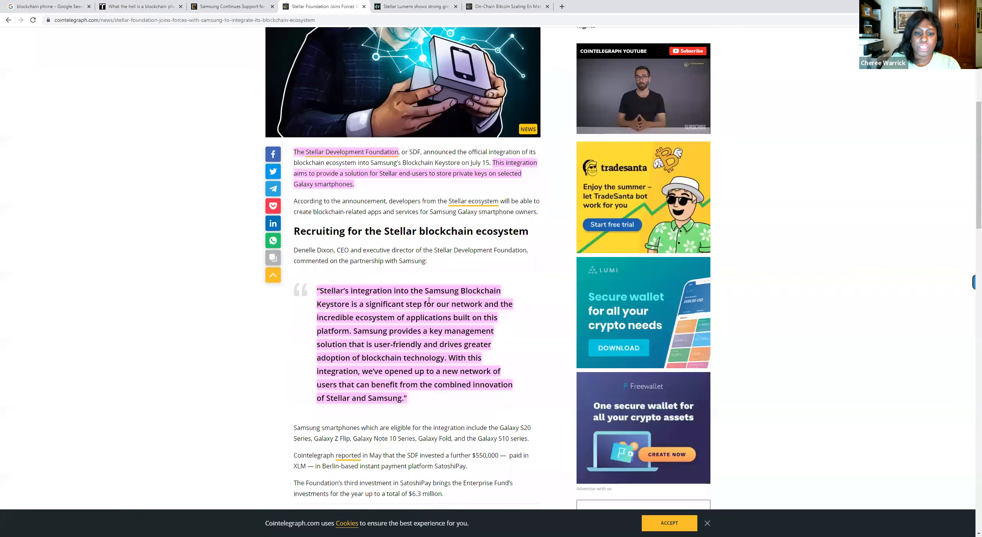
{"action": "scroll", "scroll_direction": "down", "scroll_amount": 3}
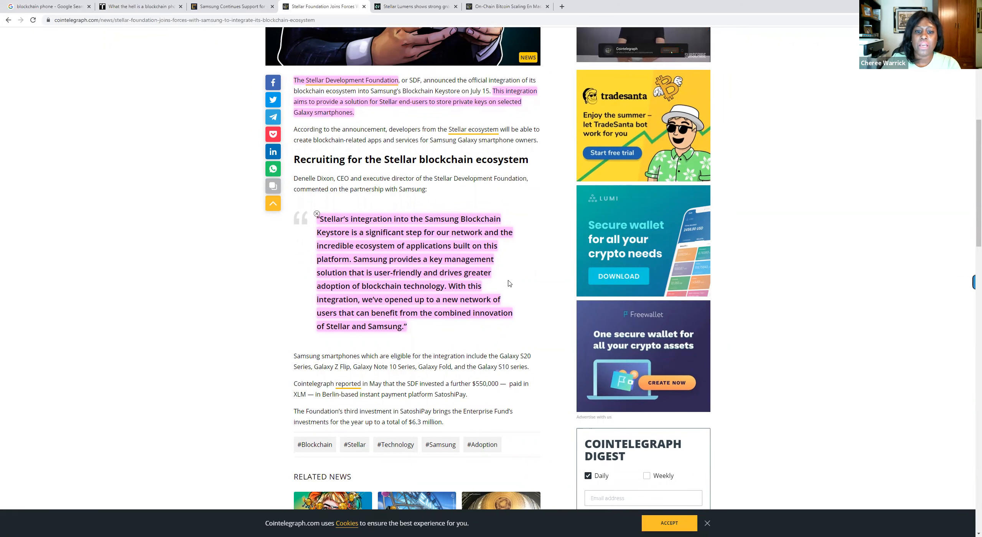
{"action": "mouse_move", "coordinate": [467, 307]}
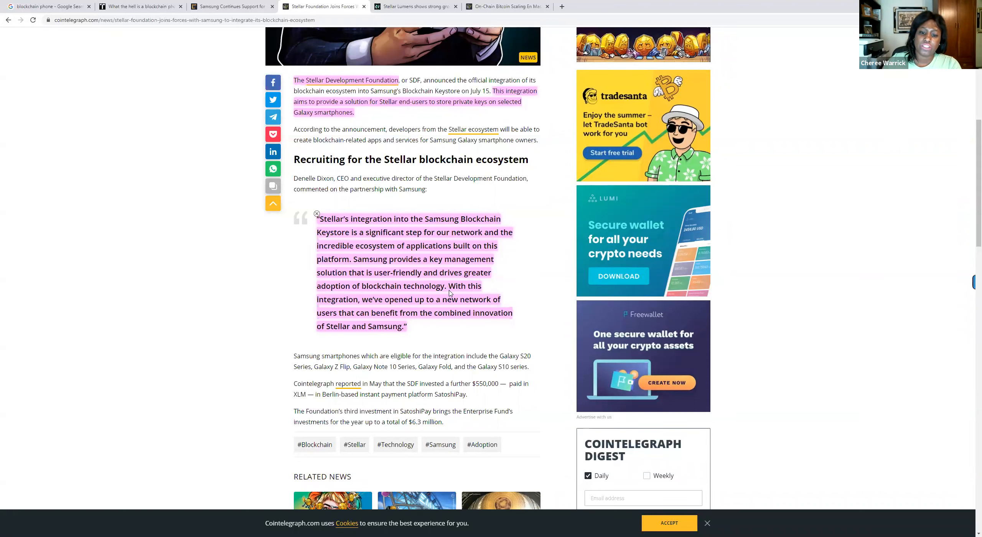
{"action": "mouse_move", "coordinate": [361, 313]}
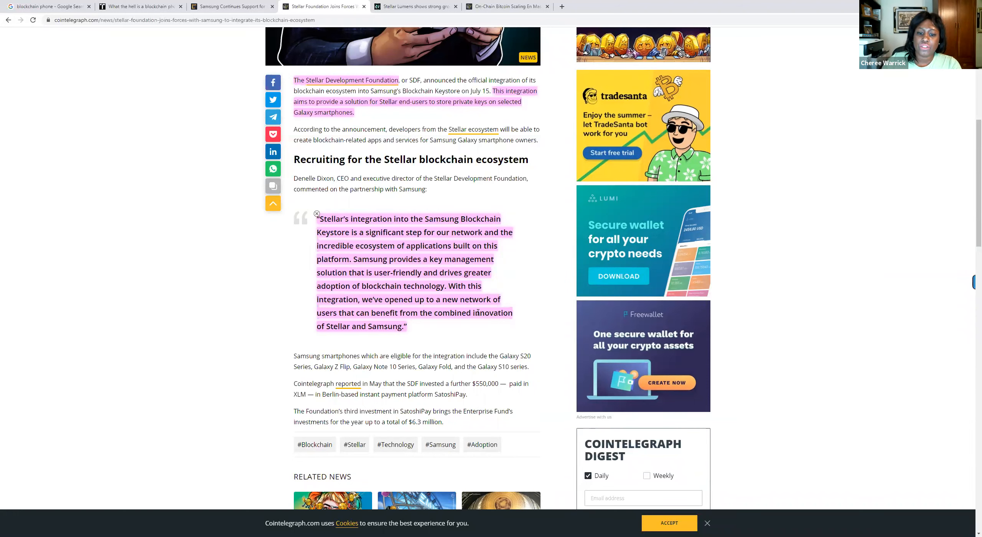
{"action": "mouse_move", "coordinate": [416, 326]}
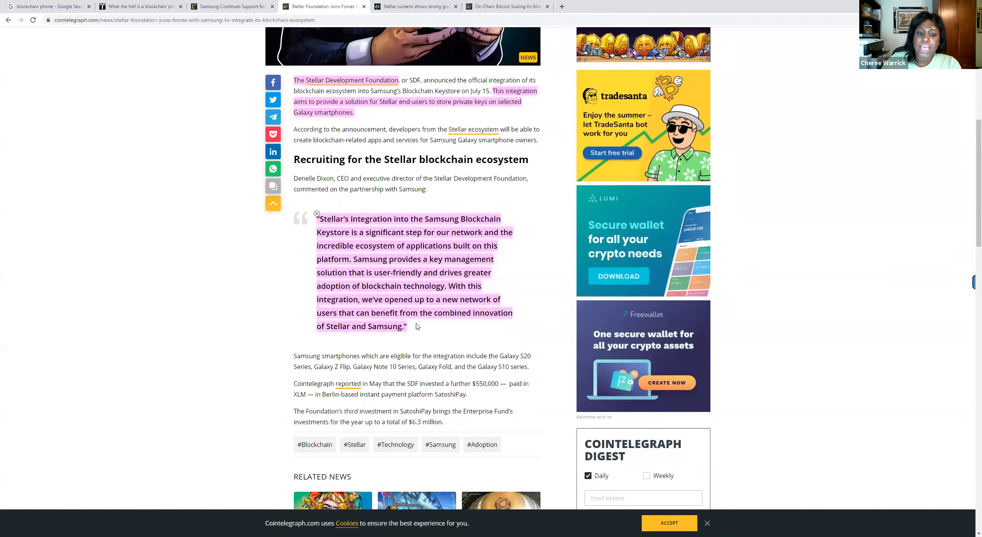
{"action": "mouse_move", "coordinate": [326, 340]}
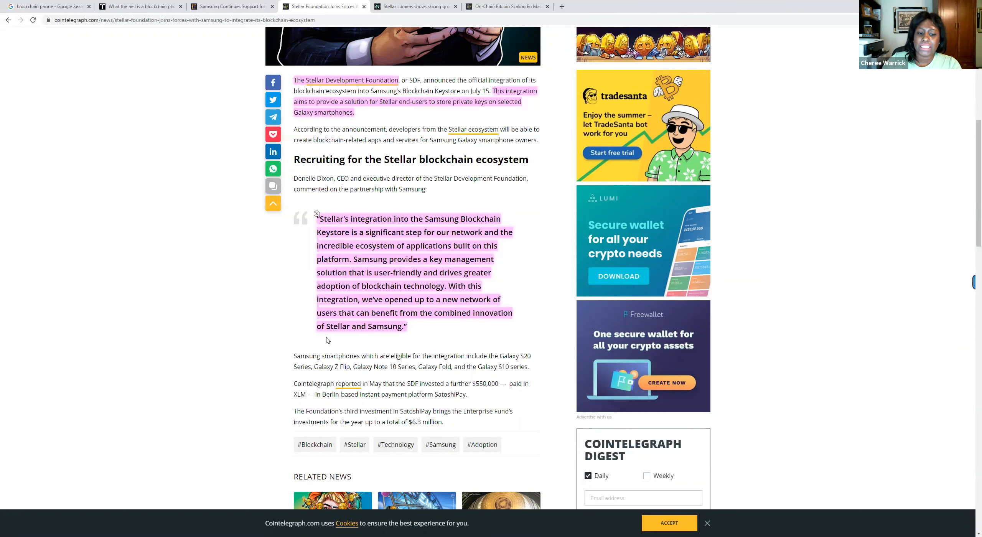
{"action": "mouse_move", "coordinate": [440, 349]}
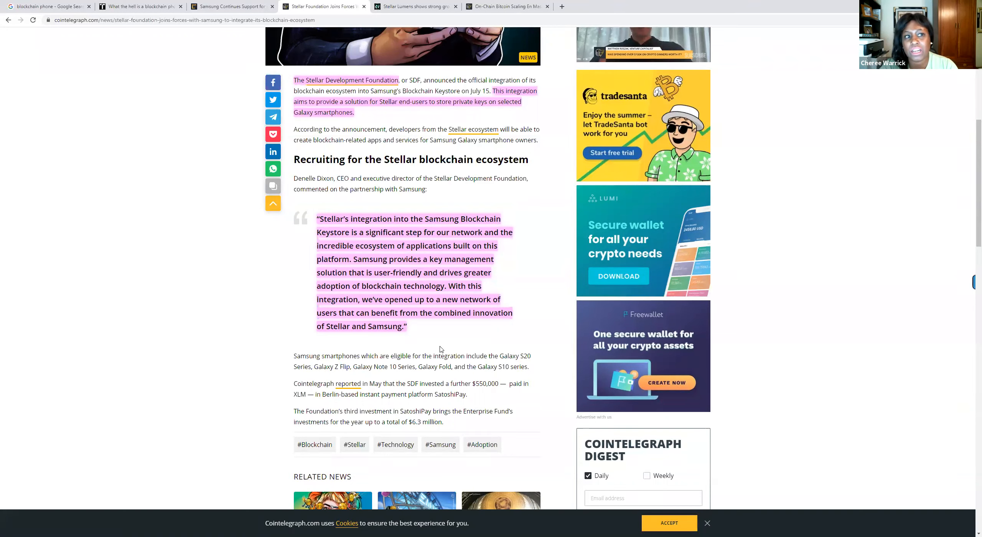
{"action": "mouse_move", "coordinate": [437, 326]}
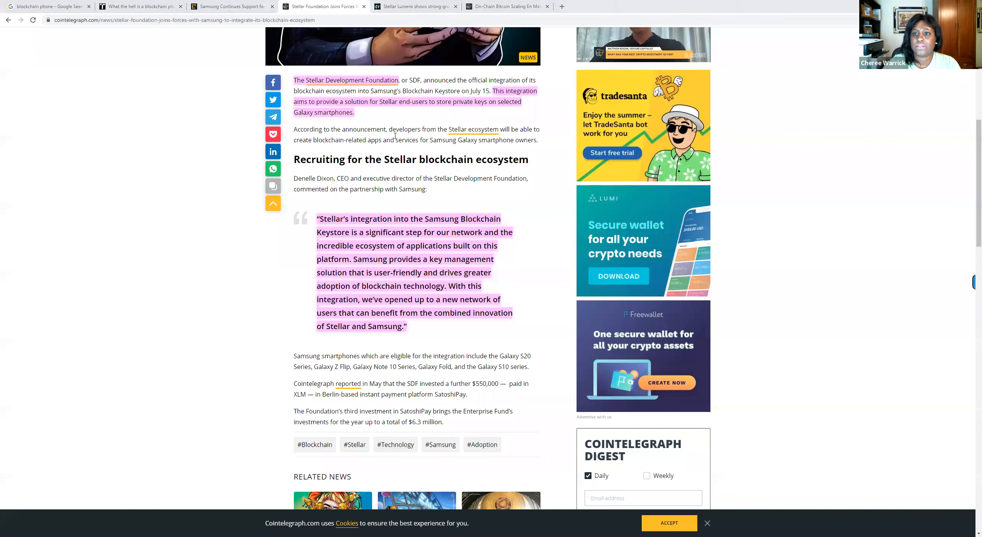
{"action": "mouse_move", "coordinate": [515, 198]}
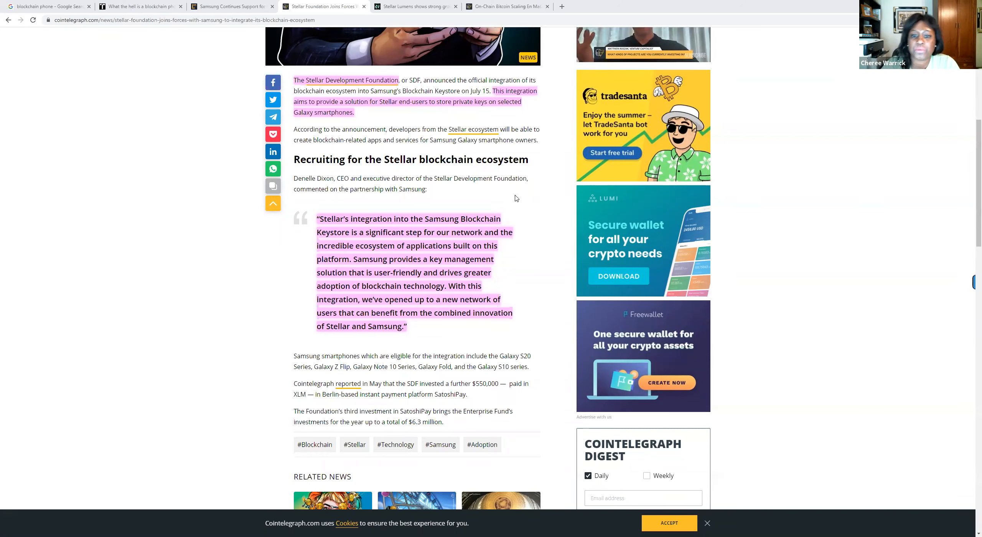
{"action": "mouse_move", "coordinate": [503, 118]}
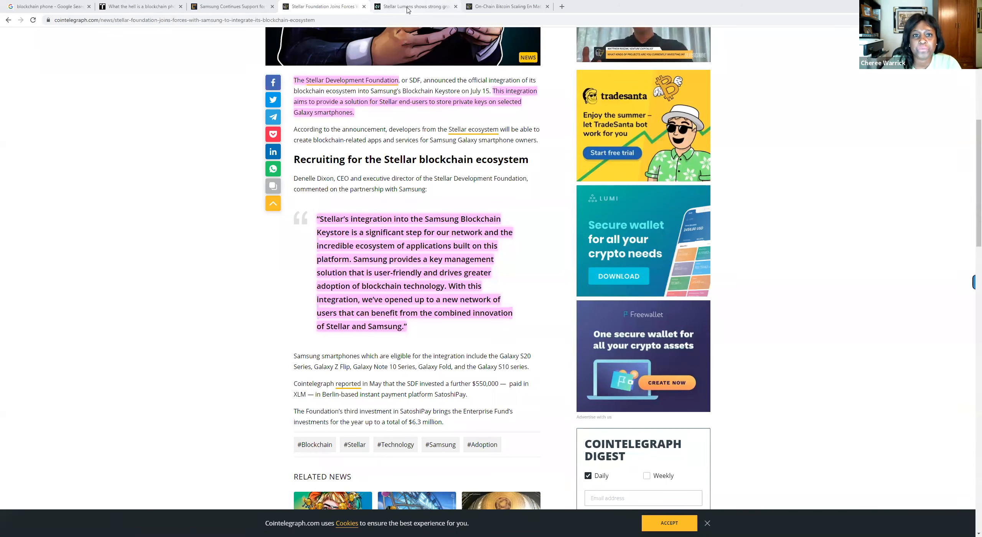
- Switch to the crypto-news-flash Stellar Lumens Q2 2020 article and show its transaction-growth passage with payments and DEX charts
{"action": "left_click", "coordinate": [414, 6]}
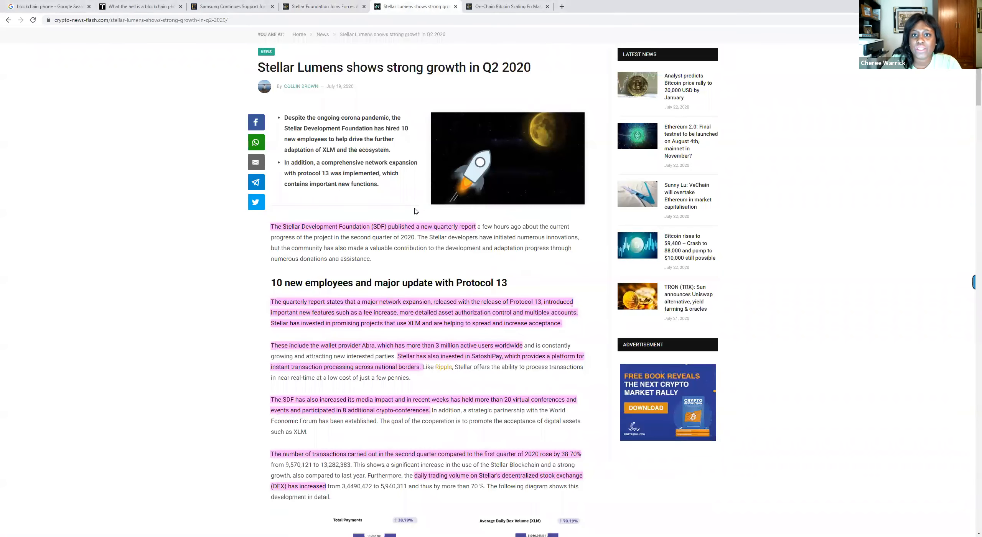
{"action": "mouse_move", "coordinate": [479, 205]}
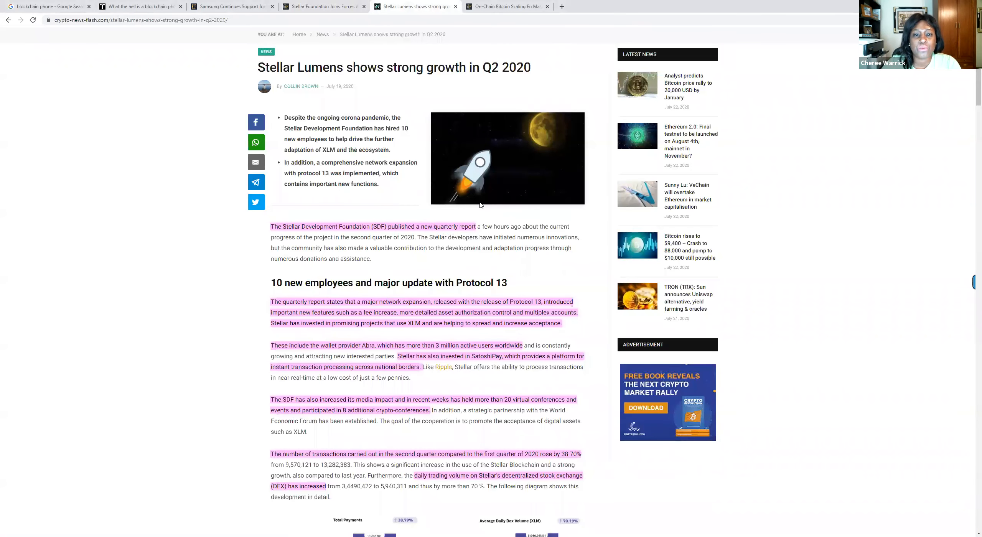
{"action": "scroll", "scroll_direction": "up", "scroll_amount": 3}
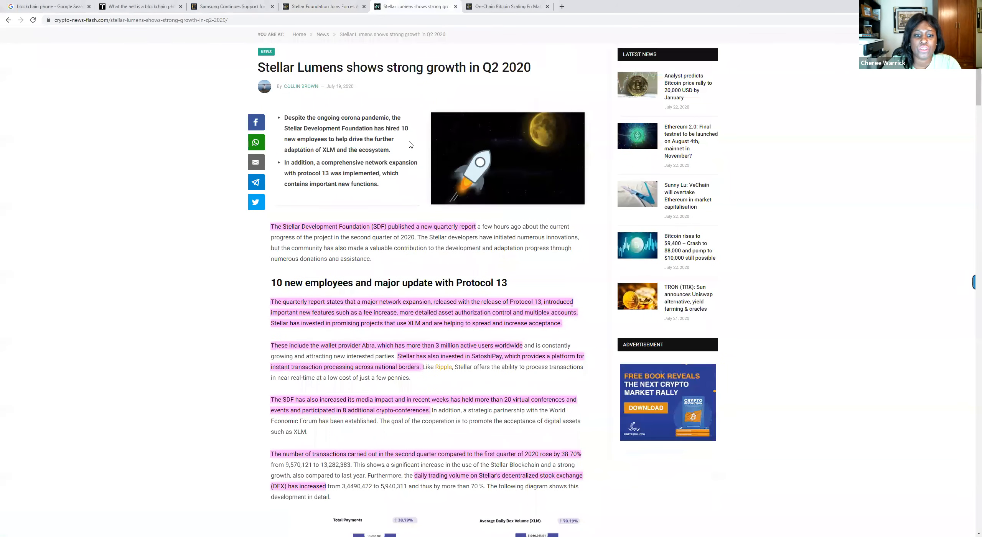
{"action": "scroll", "scroll_direction": "down", "scroll_amount": 3}
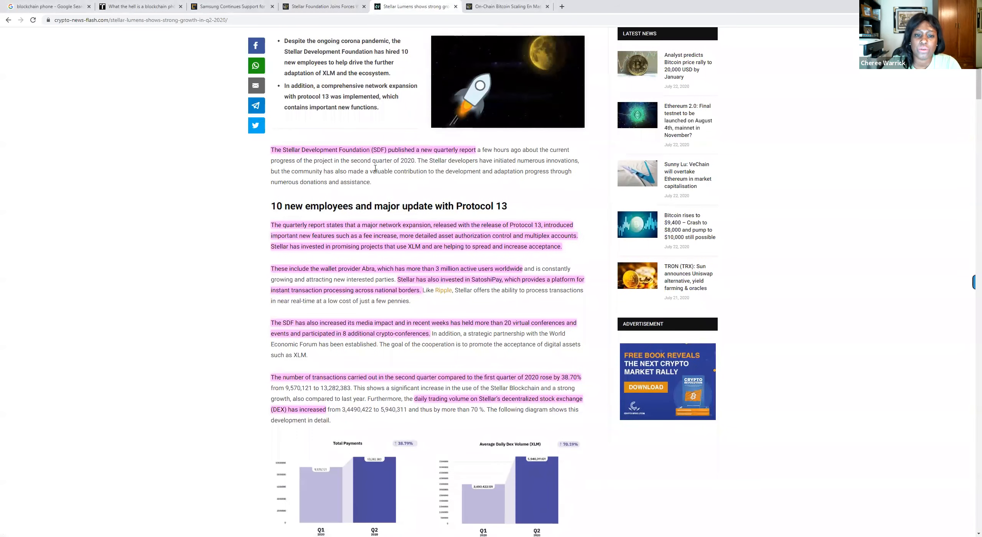
{"action": "mouse_move", "coordinate": [406, 171]}
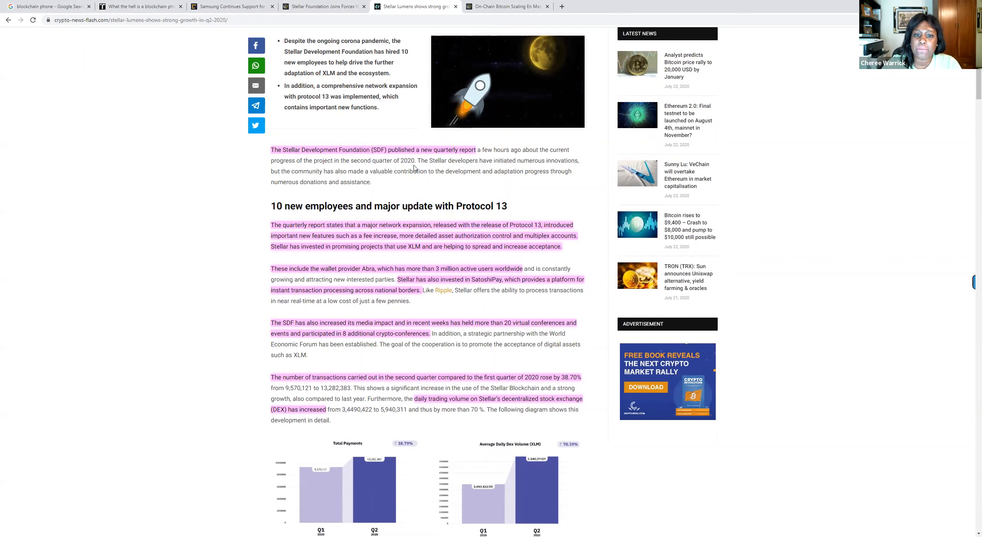
{"action": "scroll", "scroll_direction": "down", "scroll_amount": 3}
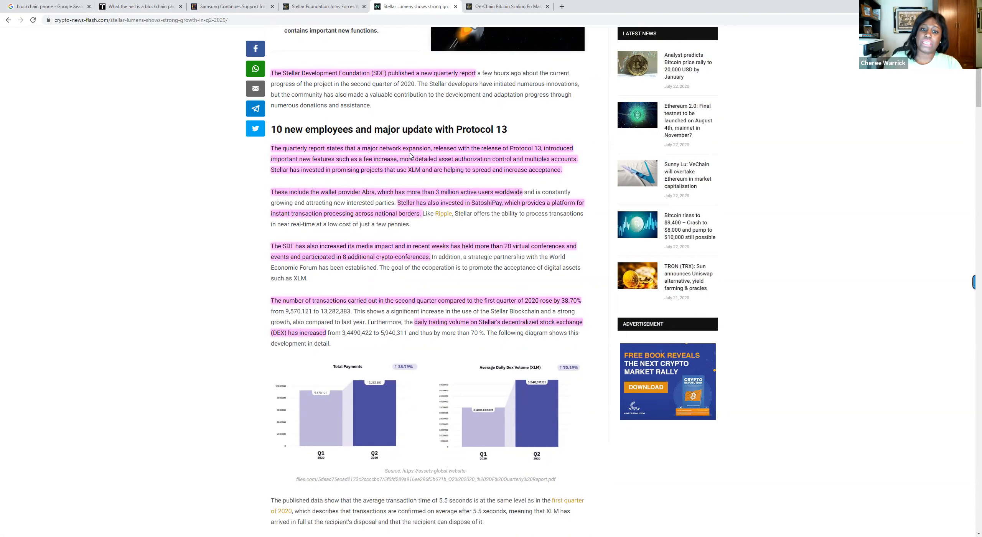
{"action": "mouse_move", "coordinate": [501, 156]}
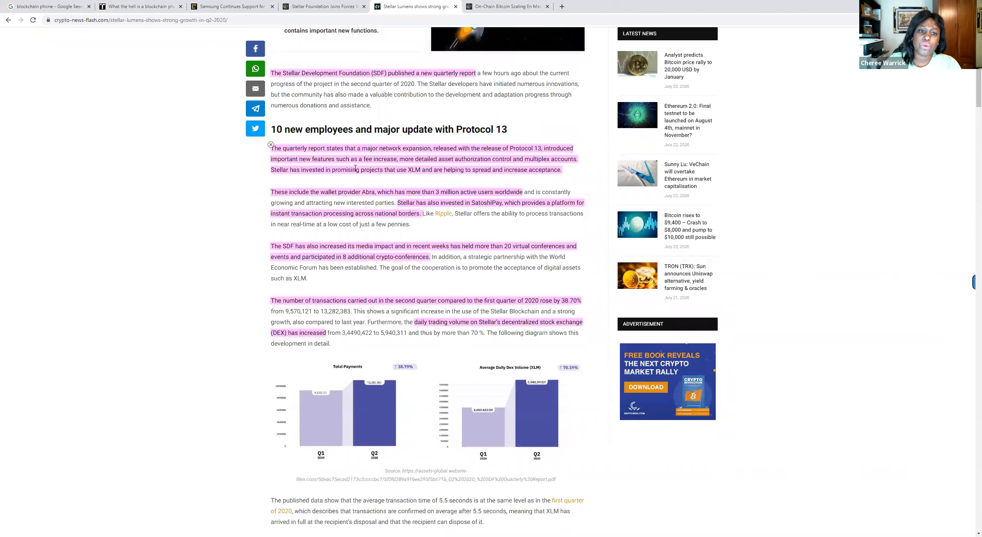
{"action": "mouse_move", "coordinate": [394, 170]}
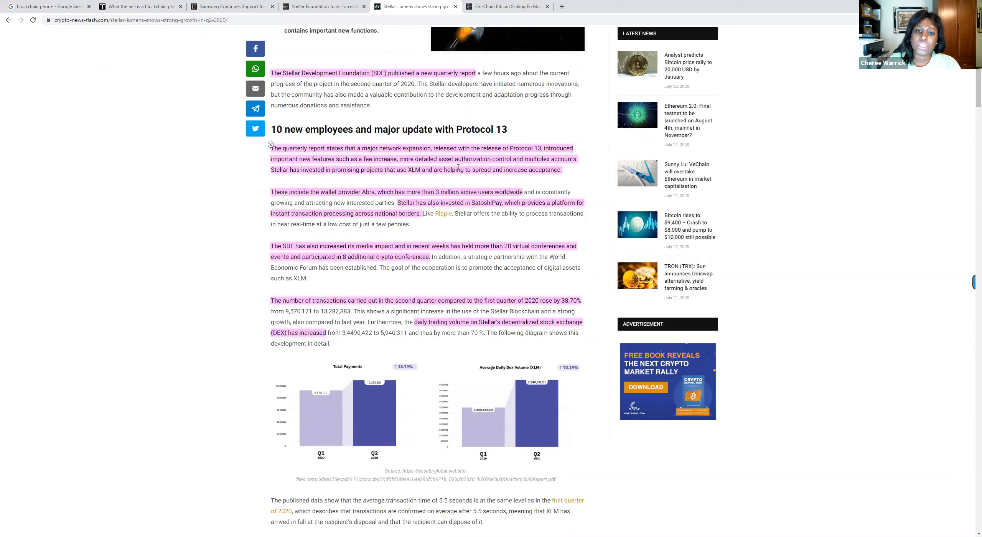
{"action": "mouse_move", "coordinate": [545, 166]}
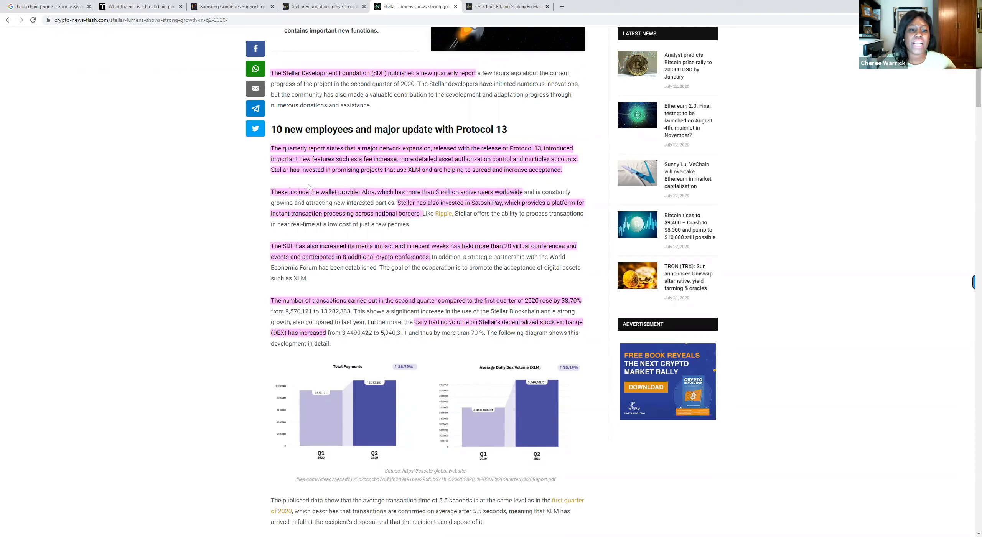
{"action": "mouse_move", "coordinate": [409, 182]}
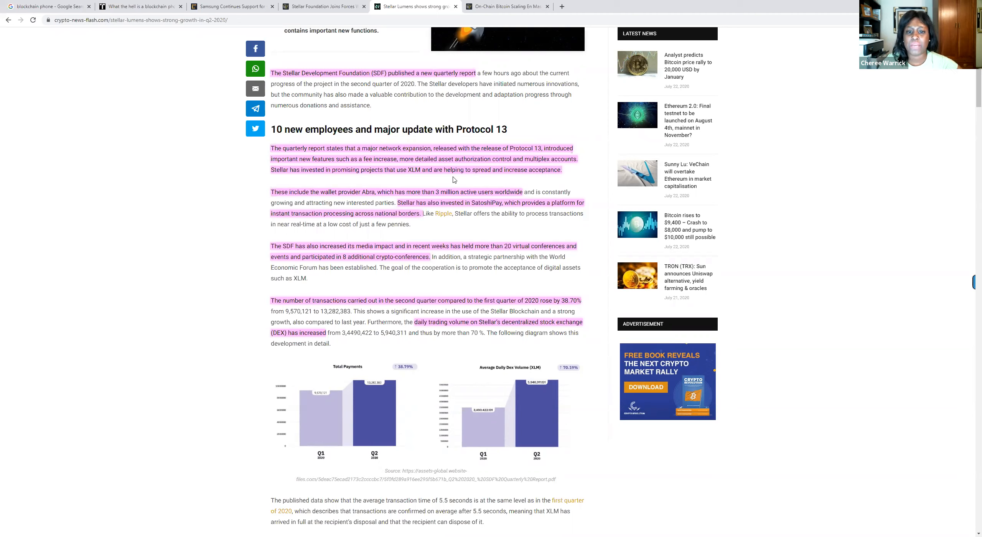
{"action": "mouse_move", "coordinate": [566, 175]}
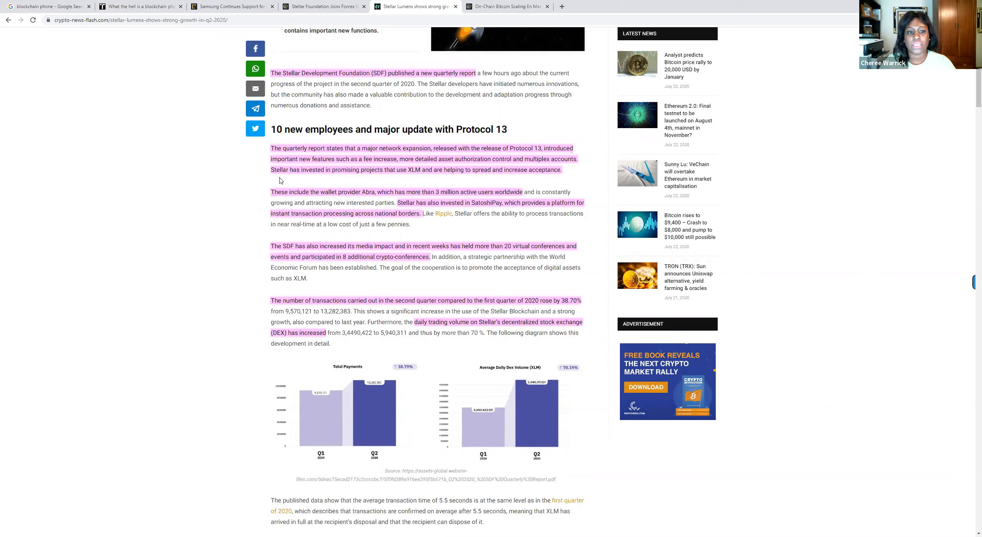
{"action": "mouse_move", "coordinate": [319, 201]}
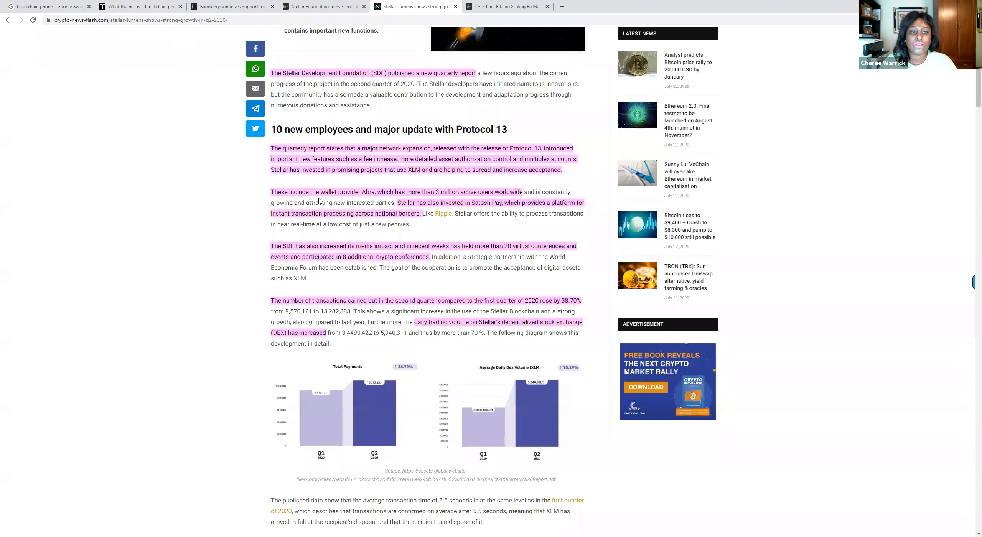
{"action": "mouse_move", "coordinate": [401, 200]}
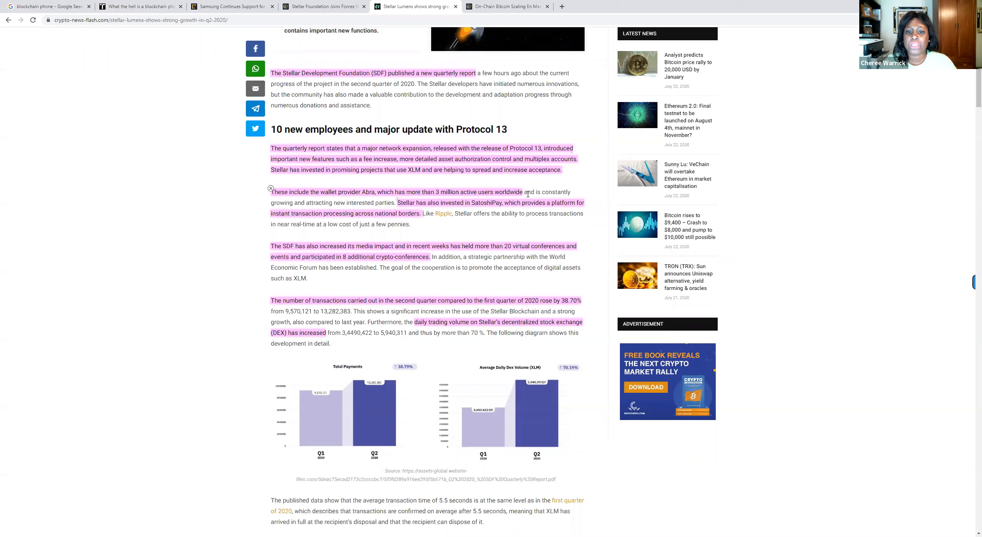
{"action": "mouse_move", "coordinate": [442, 214]}
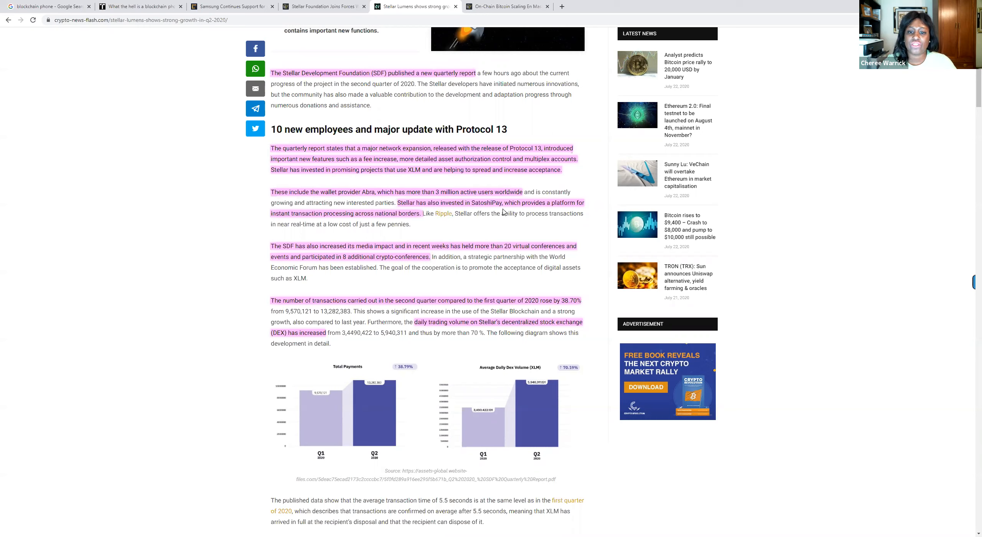
{"action": "mouse_move", "coordinate": [560, 210]}
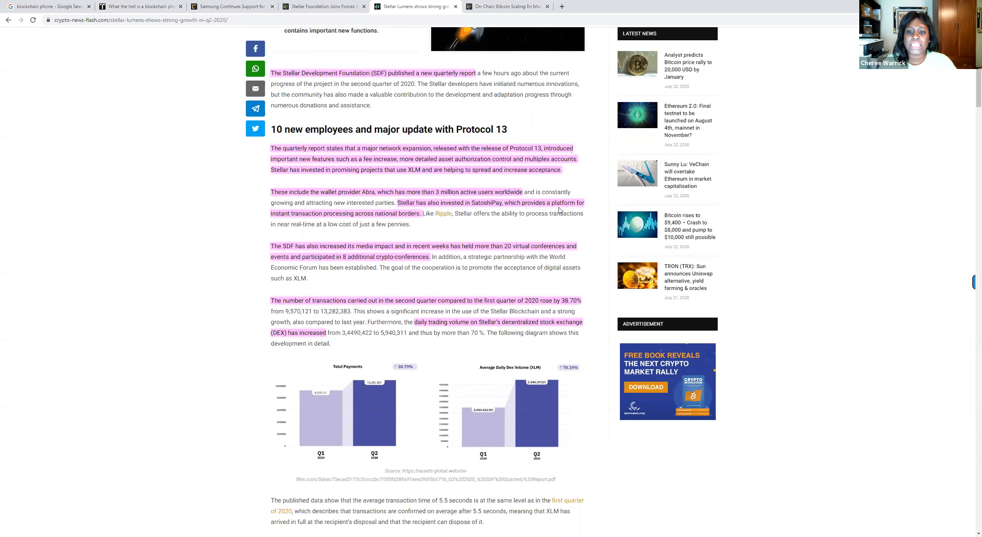
{"action": "mouse_move", "coordinate": [413, 223]}
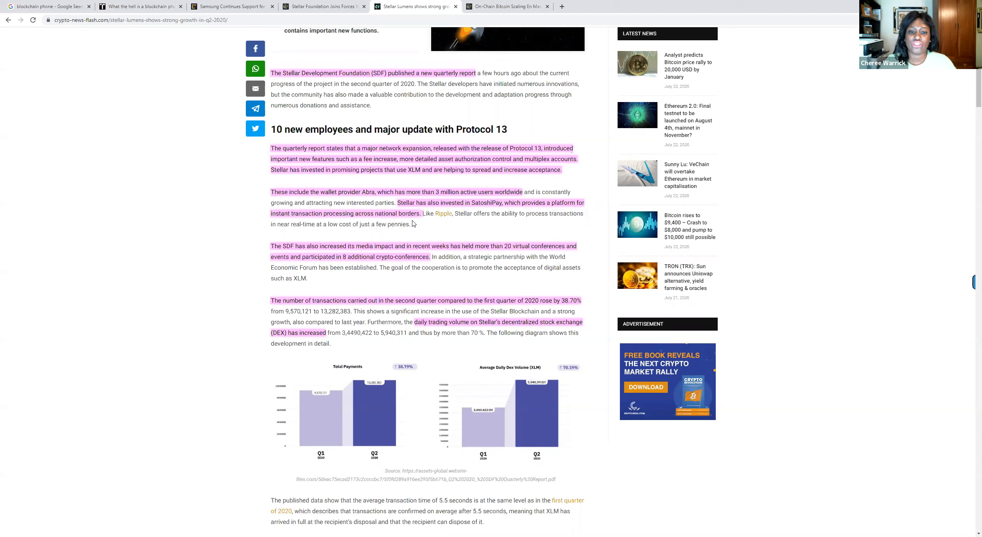
{"action": "mouse_move", "coordinate": [455, 229]}
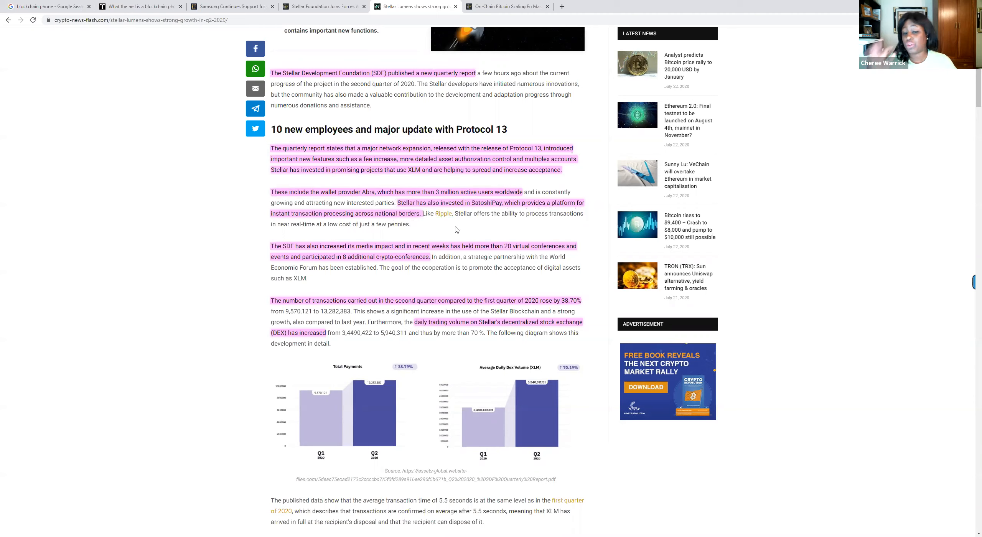
{"action": "mouse_move", "coordinate": [450, 230]}
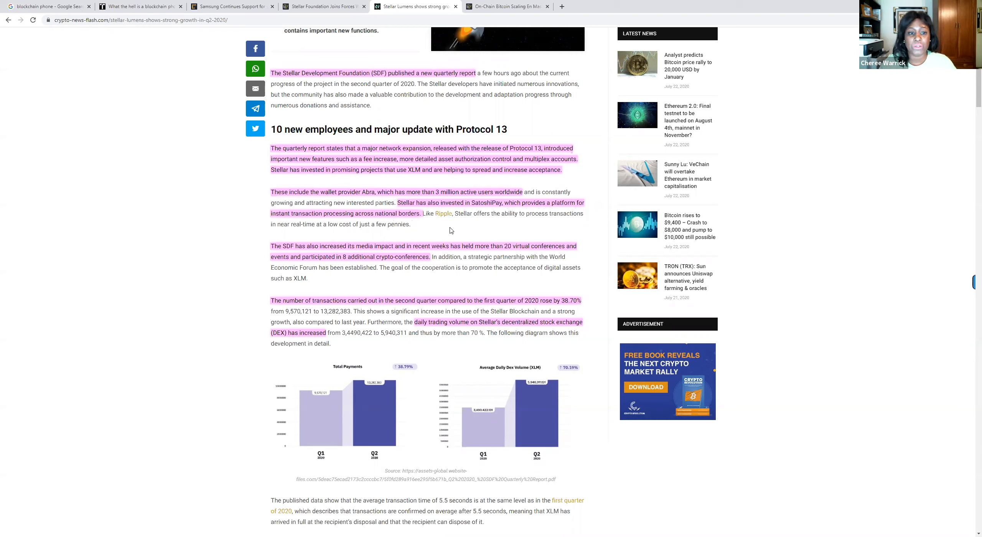
{"action": "mouse_move", "coordinate": [428, 264]}
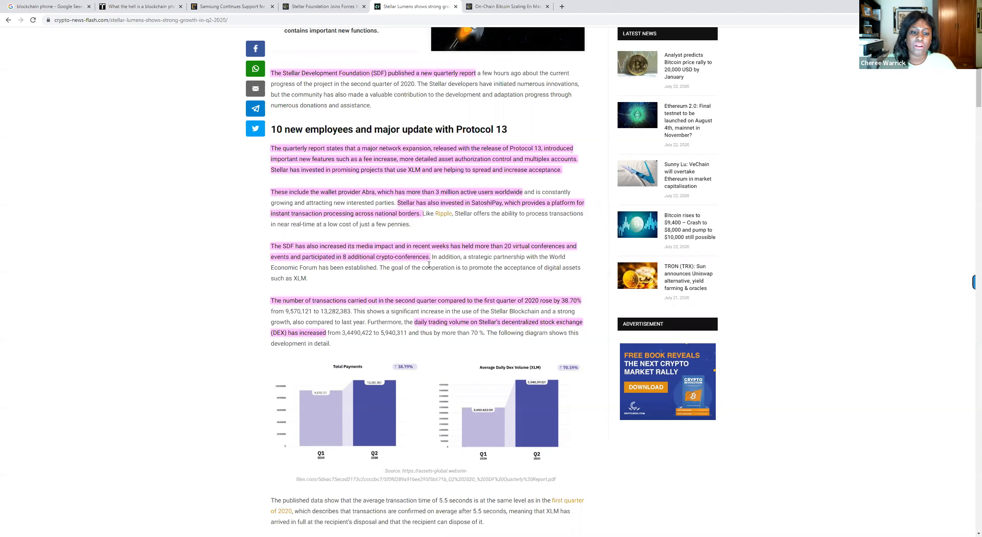
{"action": "mouse_move", "coordinate": [446, 266]}
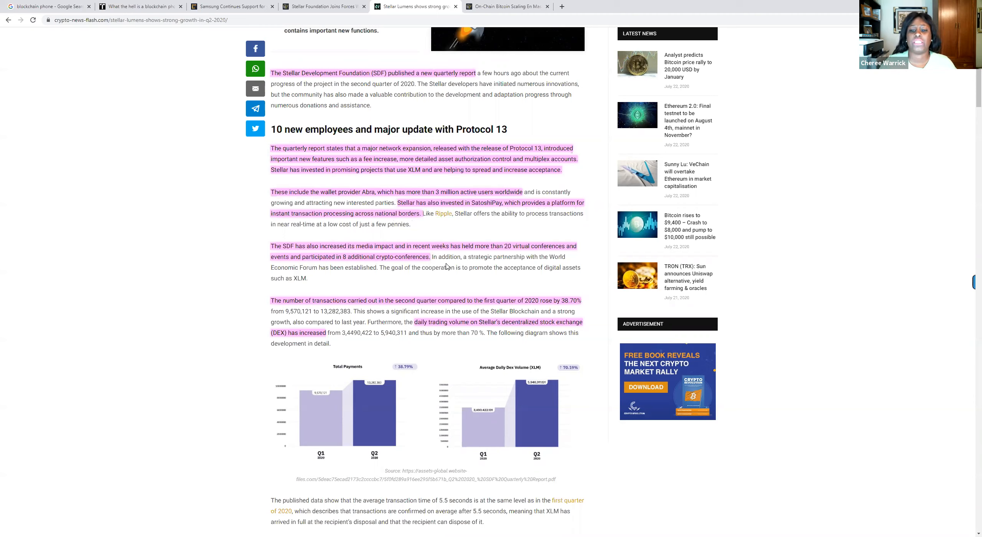
{"action": "mouse_move", "coordinate": [412, 269]}
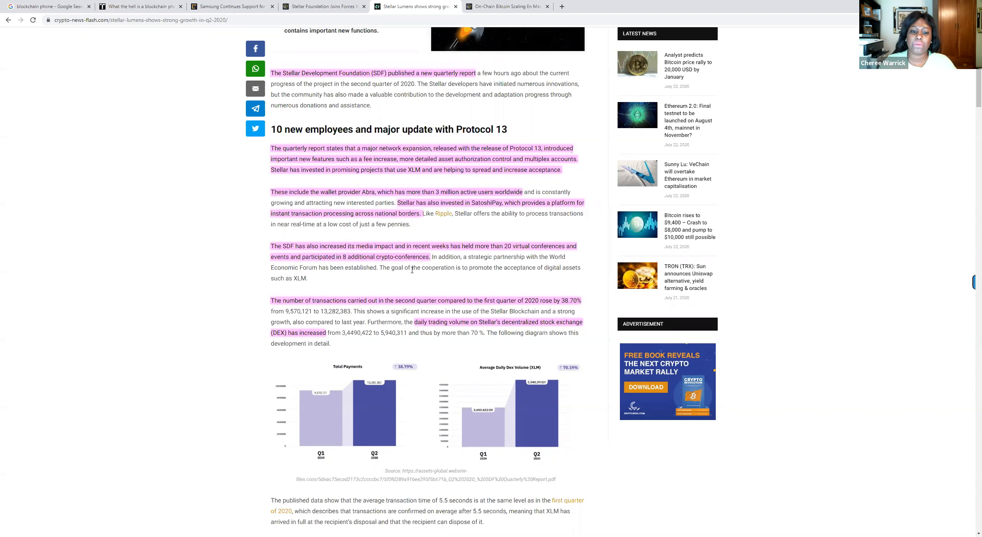
{"action": "mouse_move", "coordinate": [450, 268]}
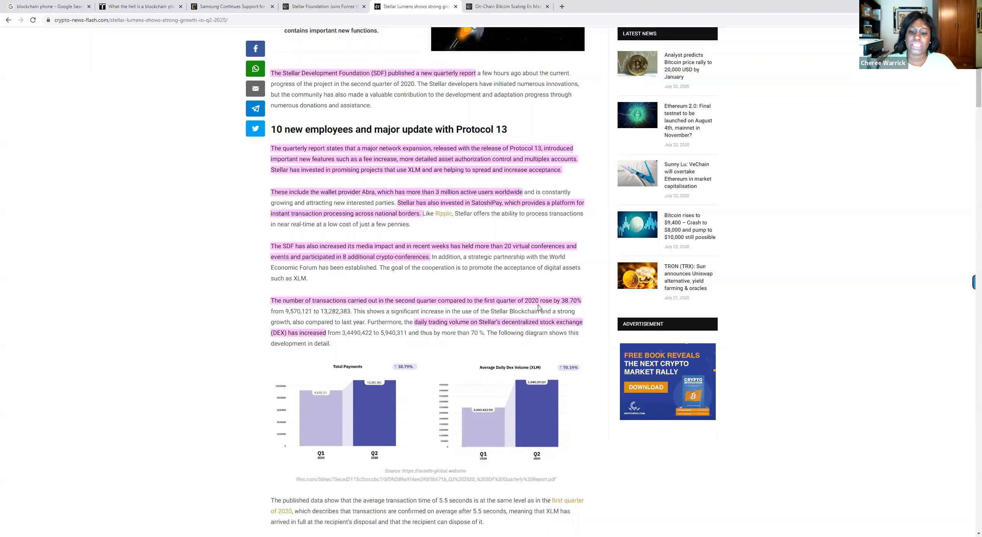
{"action": "mouse_move", "coordinate": [432, 305]}
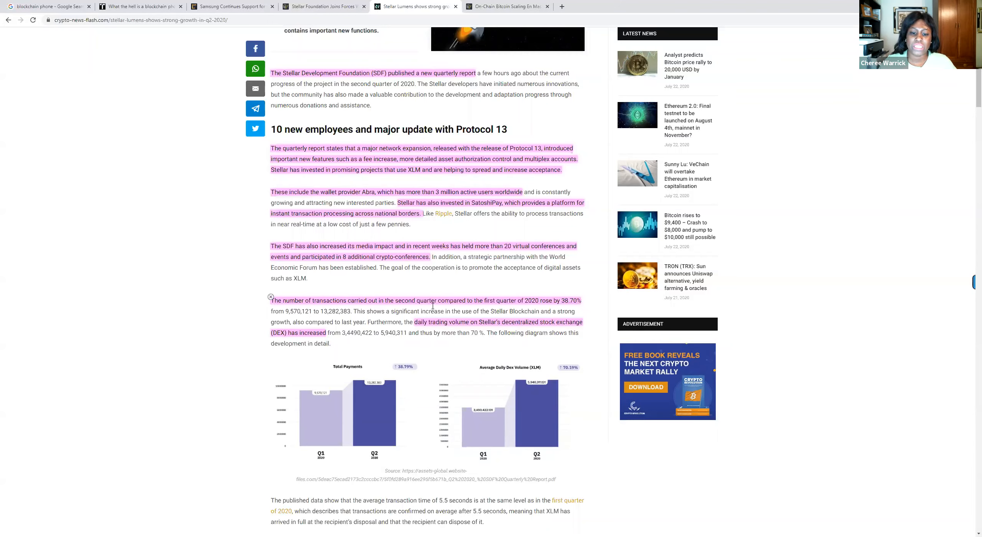
{"action": "mouse_move", "coordinate": [515, 330]}
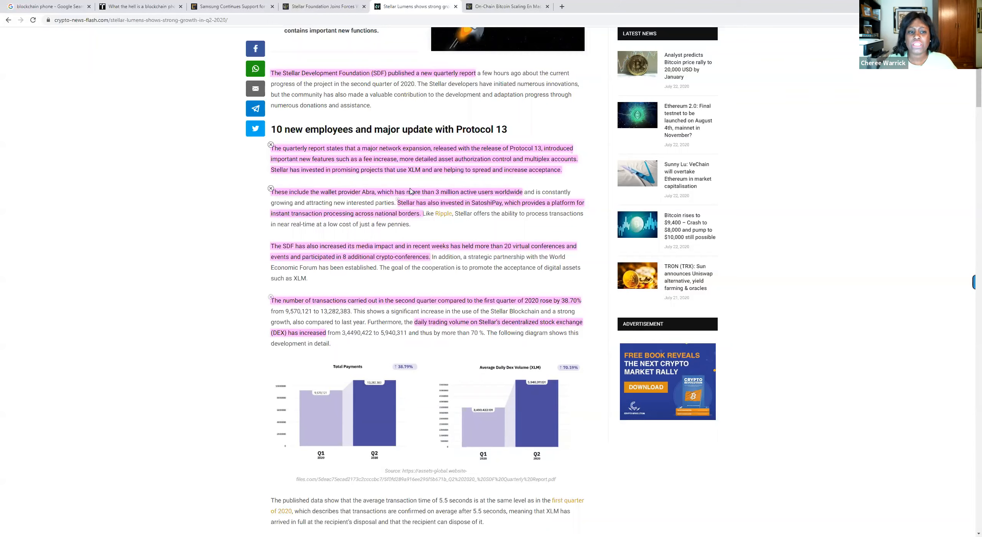
{"action": "mouse_move", "coordinate": [544, 182]}
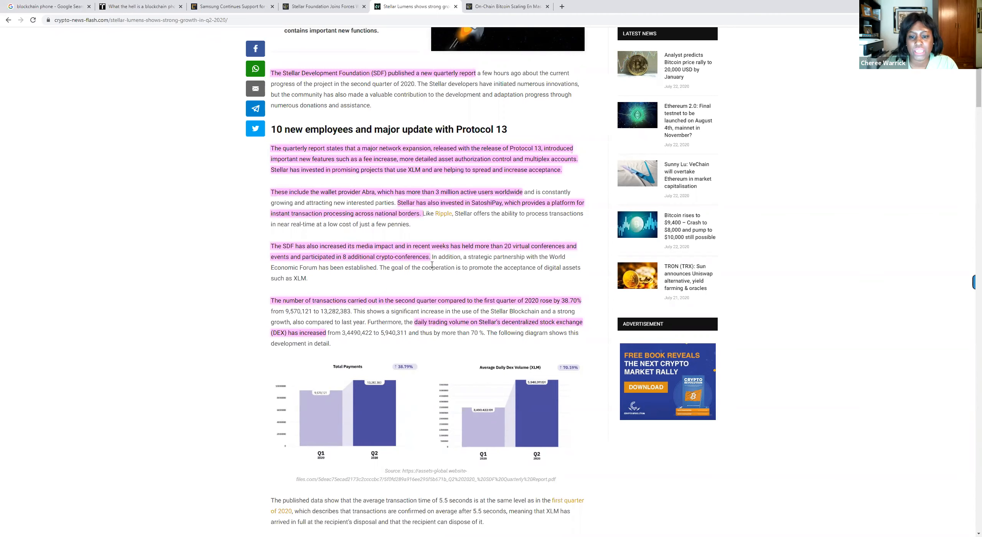
{"action": "mouse_move", "coordinate": [466, 265]}
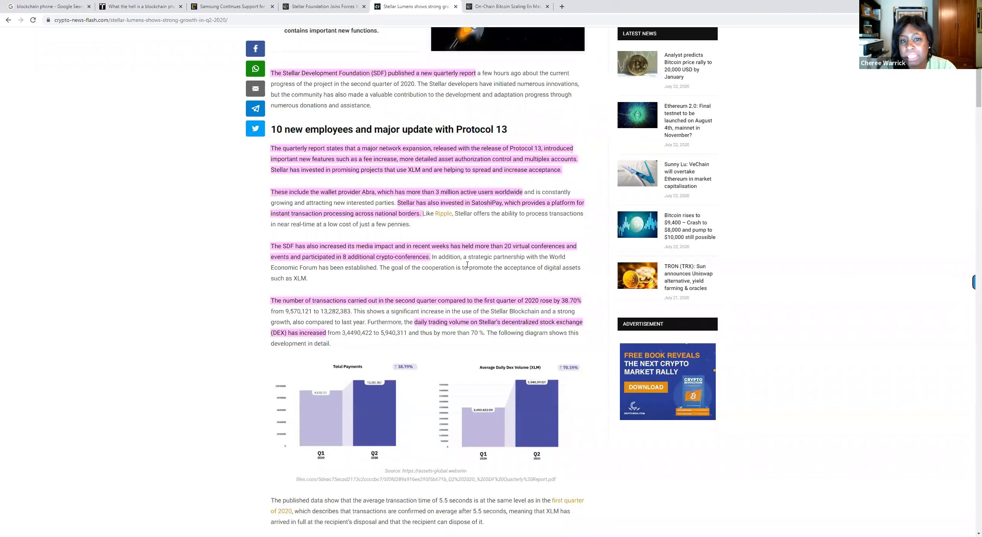
{"action": "mouse_move", "coordinate": [704, 57]}
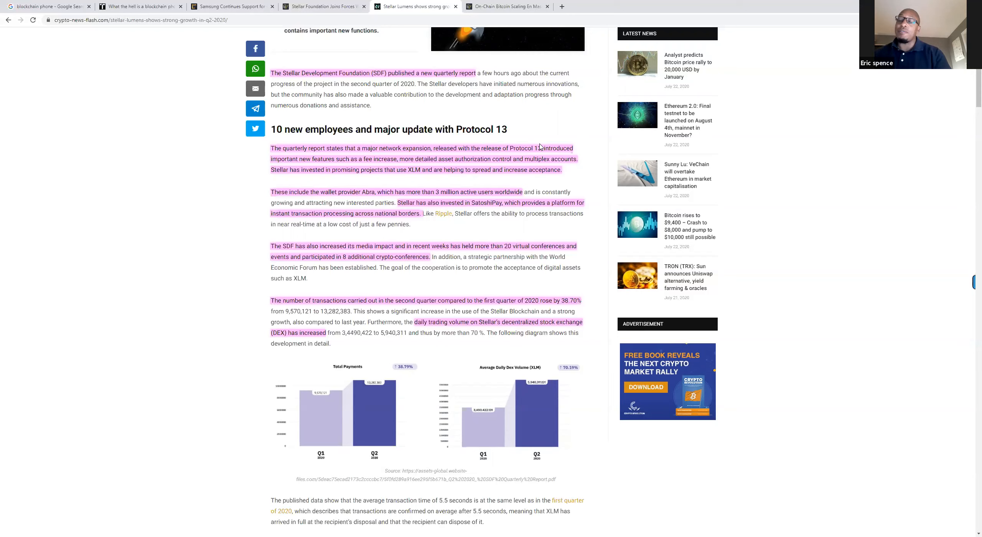
{"action": "mouse_move", "coordinate": [466, 93]}
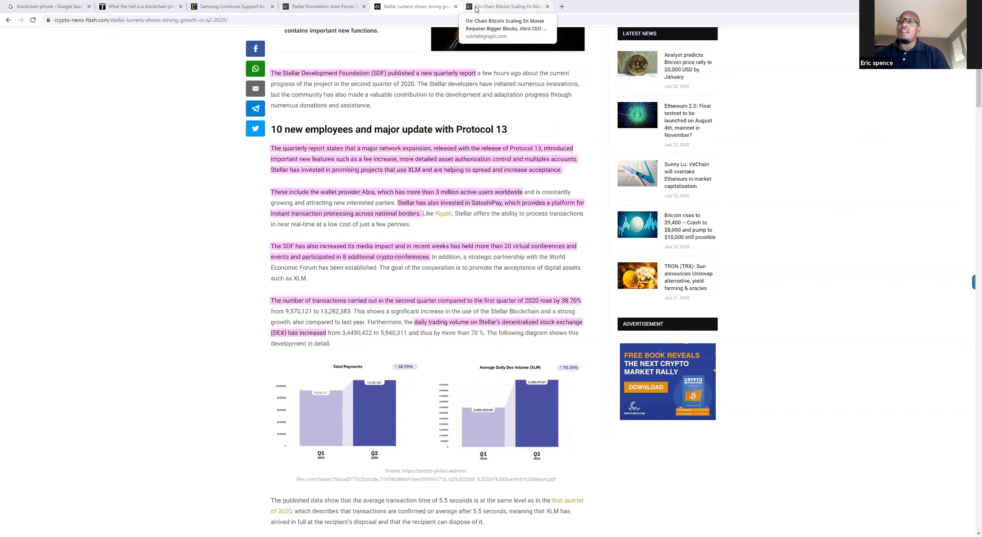
- Switch to the Cointelegraph Abra CEO article and read from the headline to Barhydt's scalability quote and 'Bigger block size' passage
{"action": "left_click", "coordinate": [507, 6]}
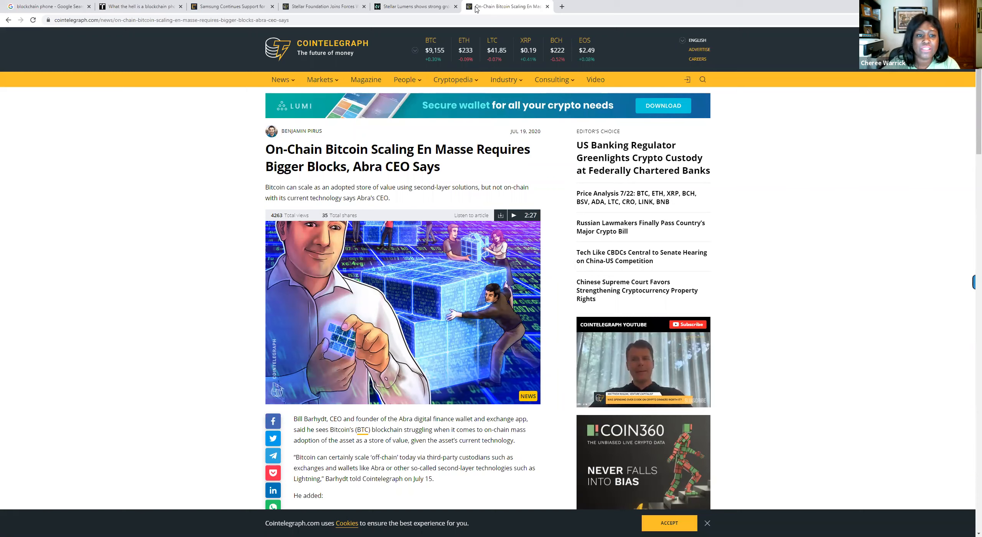
{"action": "mouse_move", "coordinate": [460, 145]}
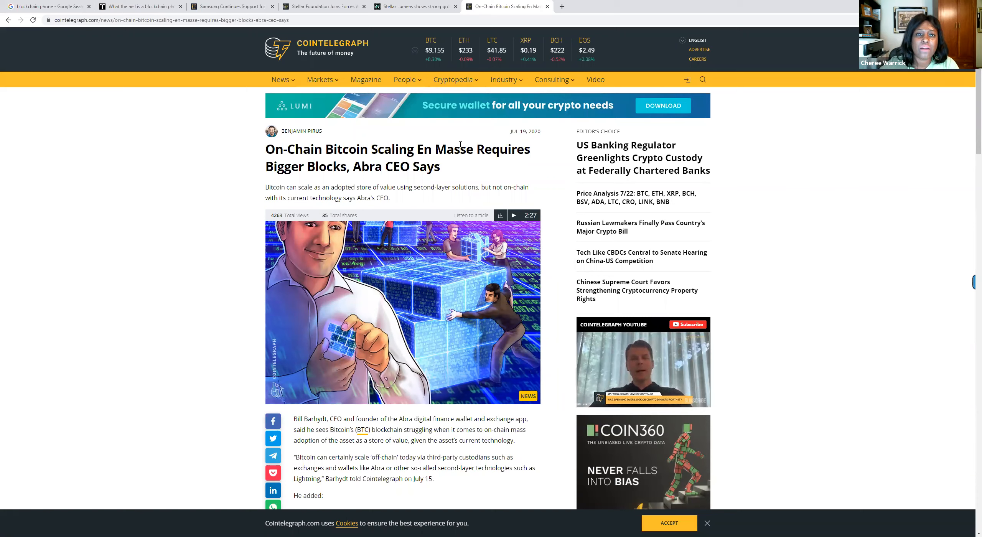
{"action": "mouse_move", "coordinate": [461, 169]}
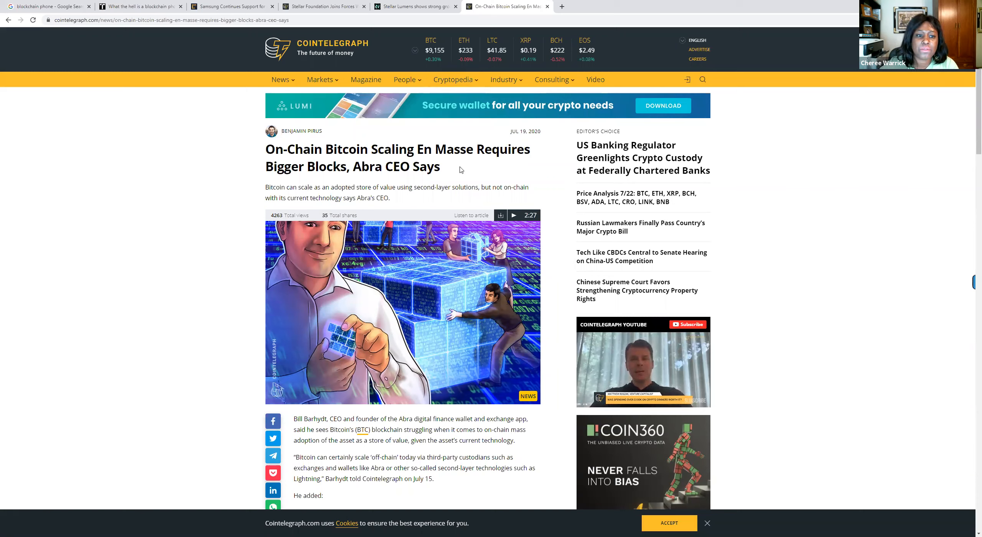
{"action": "scroll", "scroll_direction": "down", "scroll_amount": 3}
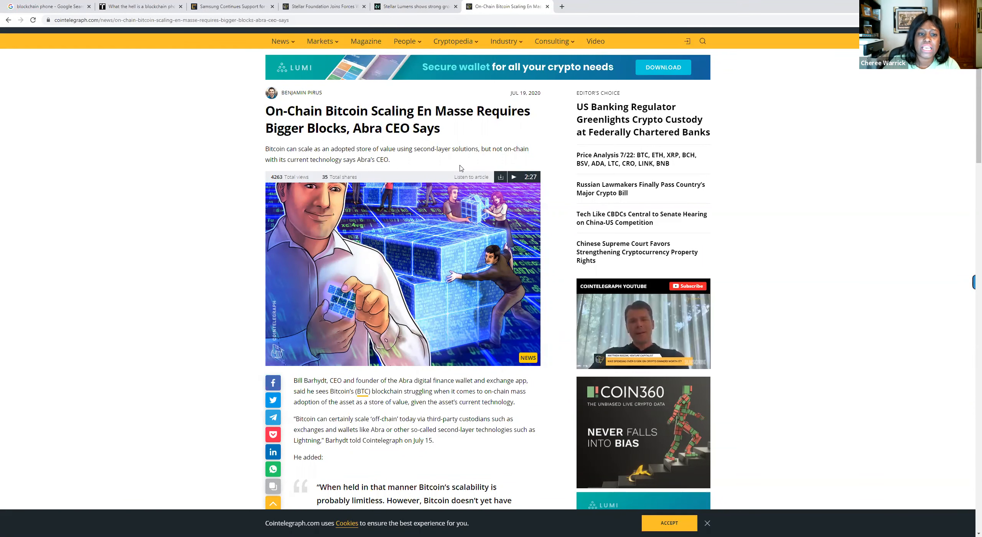
{"action": "scroll", "scroll_direction": "down", "scroll_amount": 3}
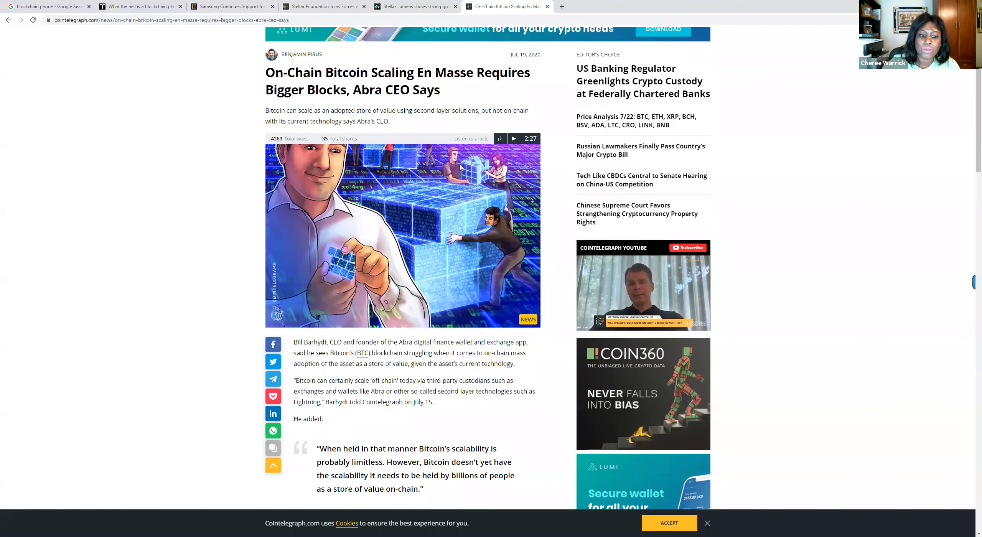
{"action": "scroll", "scroll_direction": "down", "scroll_amount": 3}
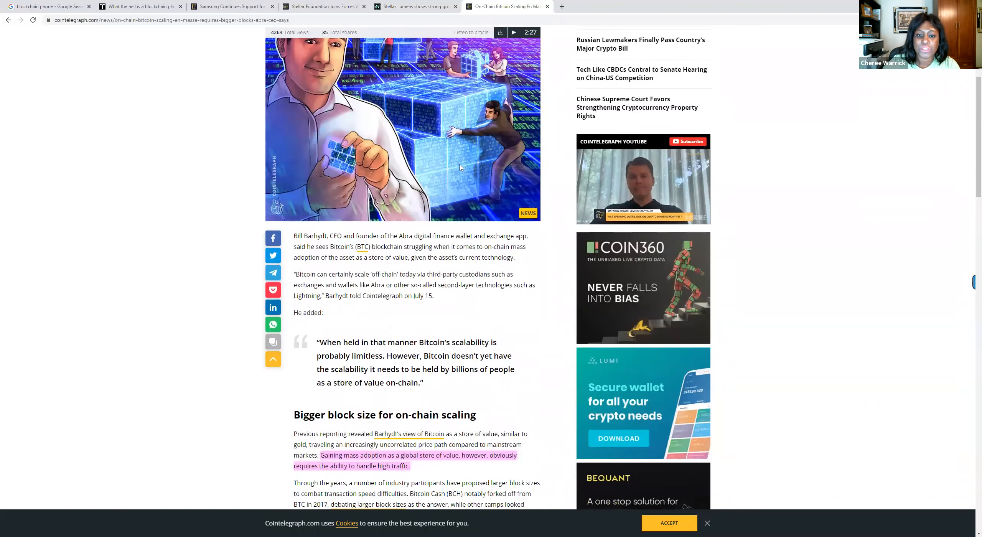
- Read the larger-blocks and Abra multi-blockchain app passages down to the Stellar investment note, tags and Related News
{"action": "scroll", "scroll_direction": "down", "scroll_amount": 3}
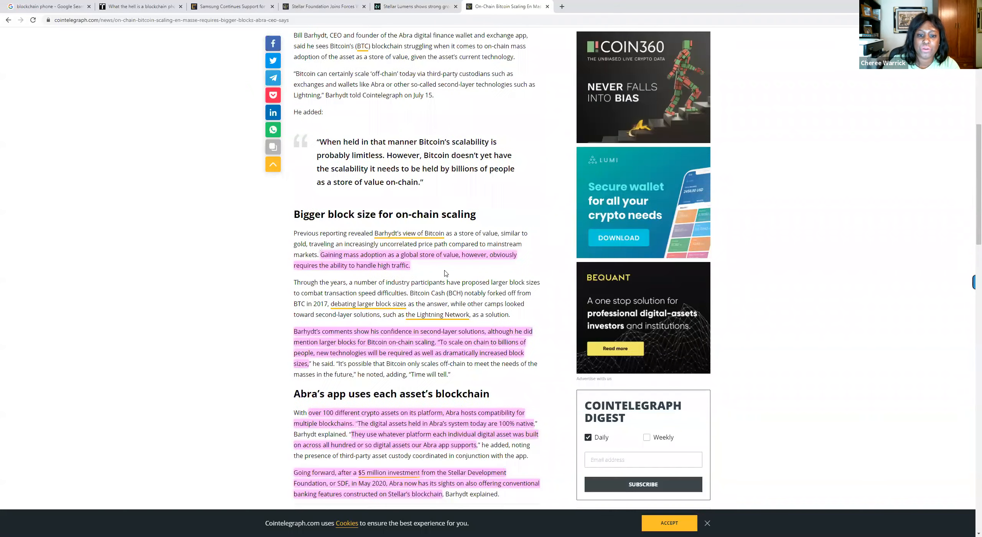
{"action": "scroll", "scroll_direction": "down", "scroll_amount": 3}
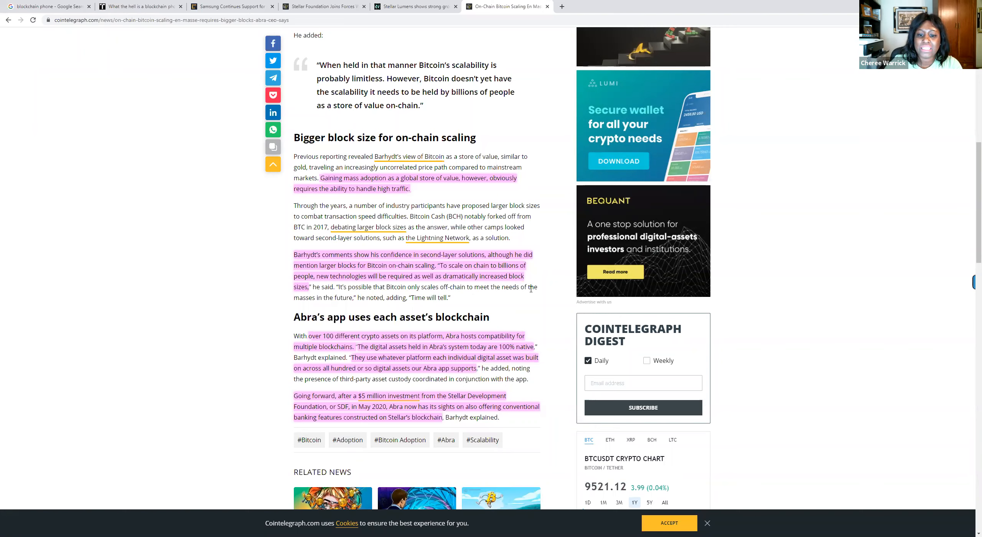
{"action": "mouse_move", "coordinate": [346, 294]}
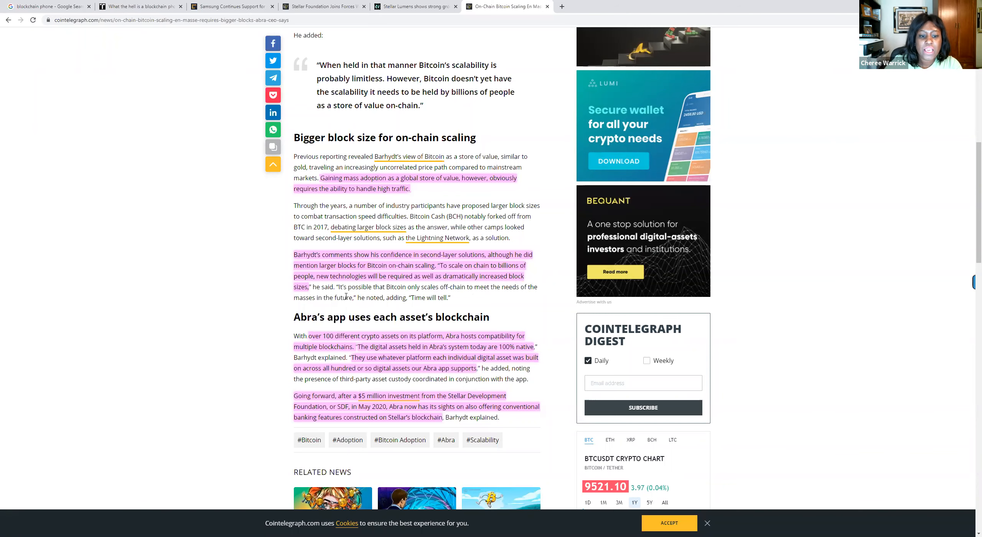
{"action": "scroll", "scroll_direction": "down", "scroll_amount": 3}
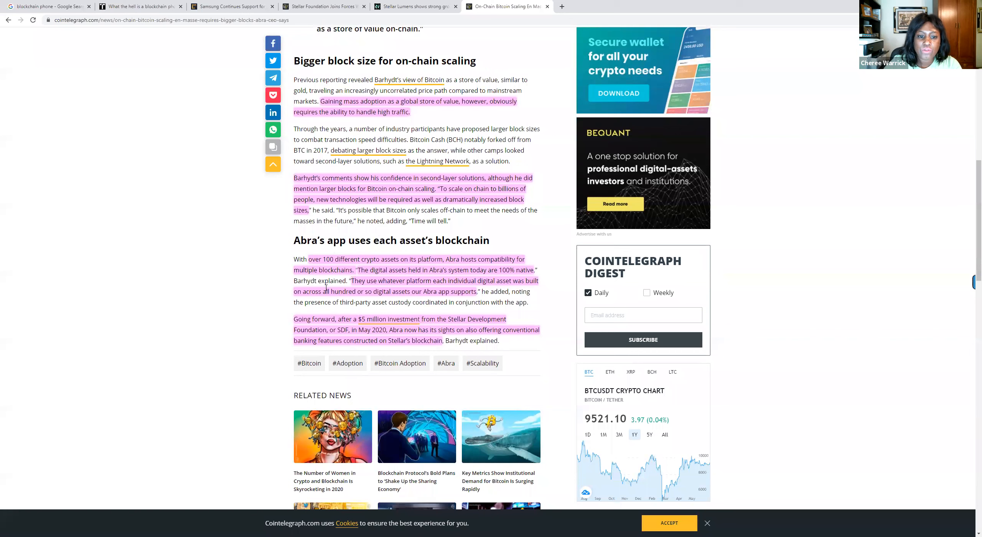